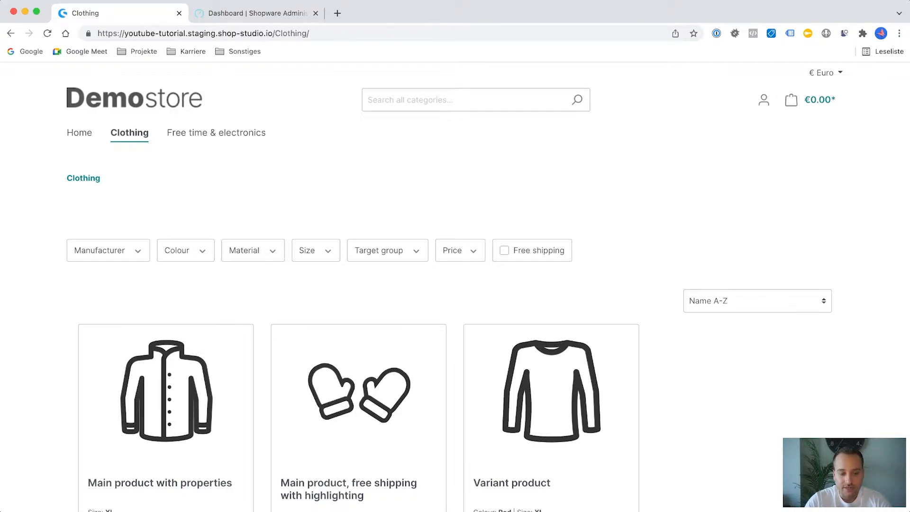
Switch to the Administration tab and open the Catalogues > Categories section.
{"action": "scroll", "scroll_direction": "down", "scroll_amount": 3}
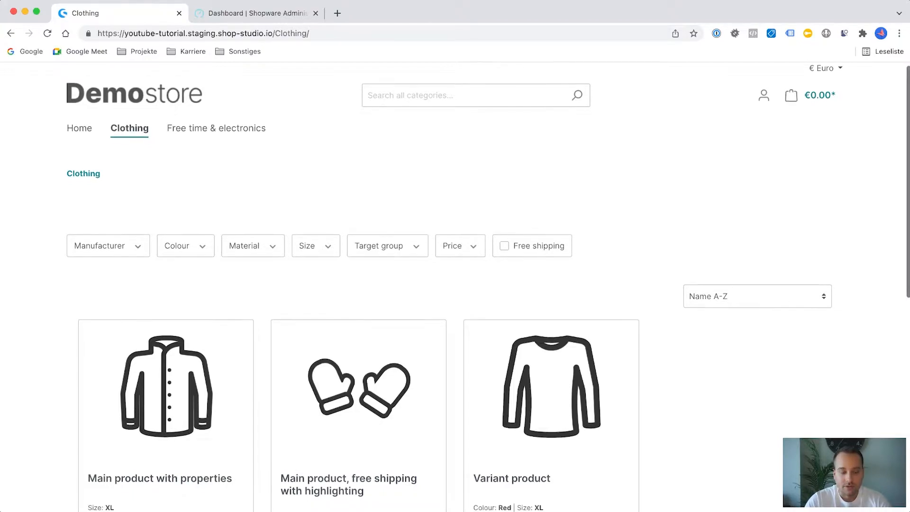
{"action": "left_click", "coordinate": [129, 129]}
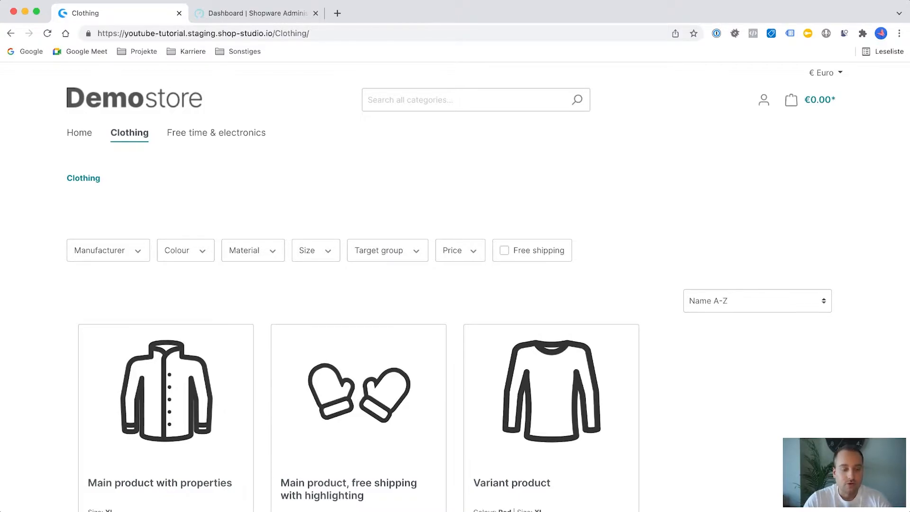
{"action": "left_click", "coordinate": [255, 13]}
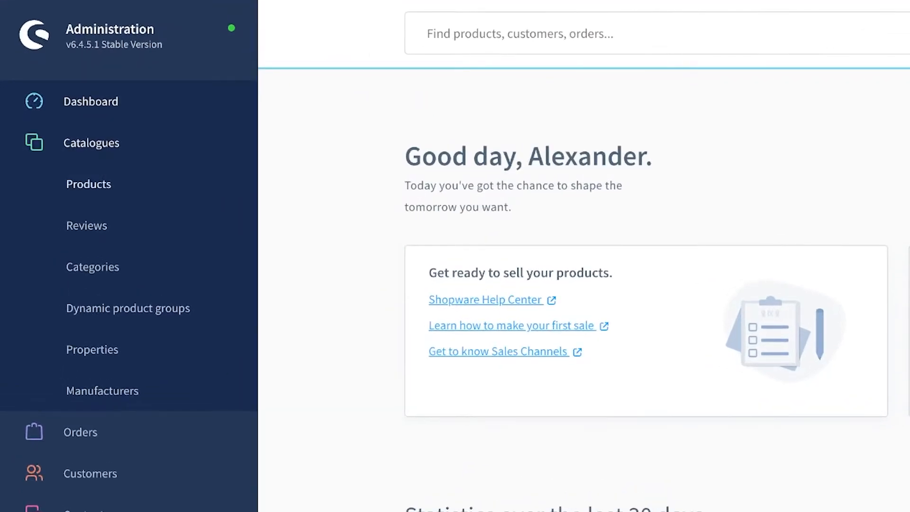
{"action": "scroll", "scroll_direction": "down", "scroll_amount": 3}
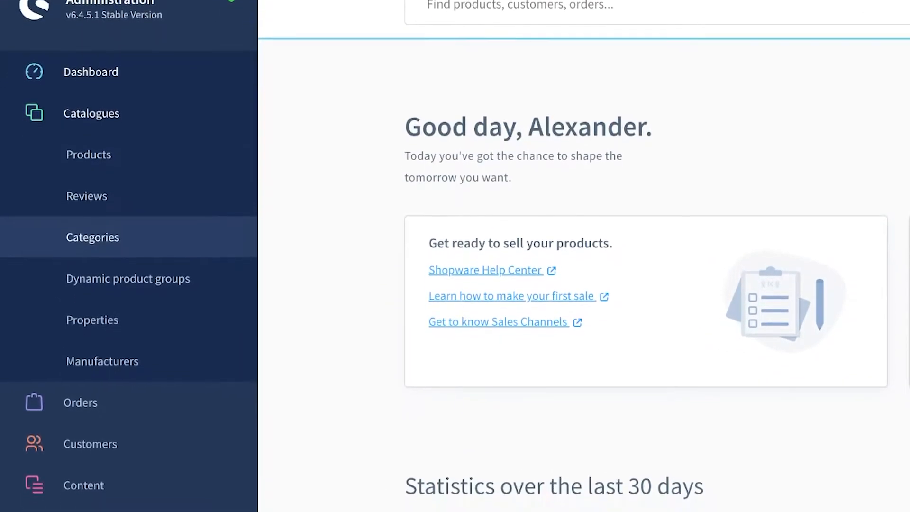
{"action": "left_click", "coordinate": [93, 237]}
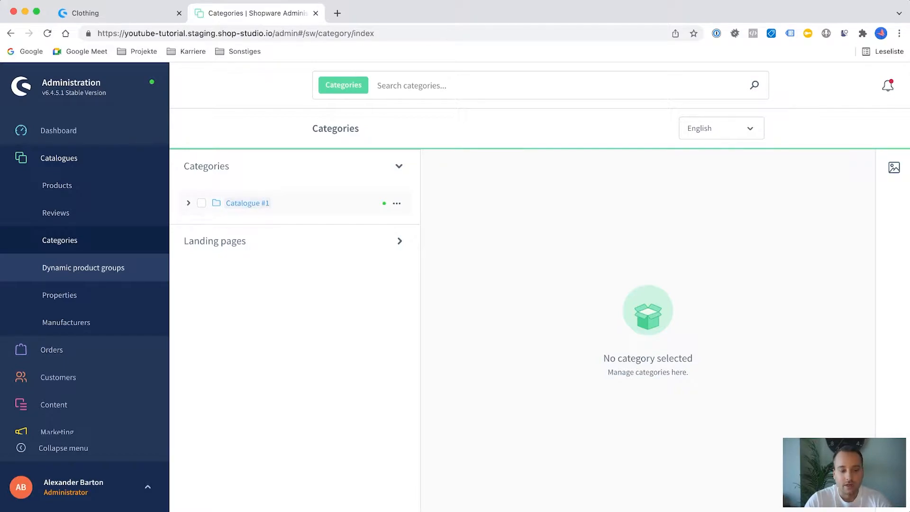
Glance at the storefront, then expand Catalogue #1 to list Food, Clothing, Free time & electronics.
{"action": "left_click", "coordinate": [119, 13]}
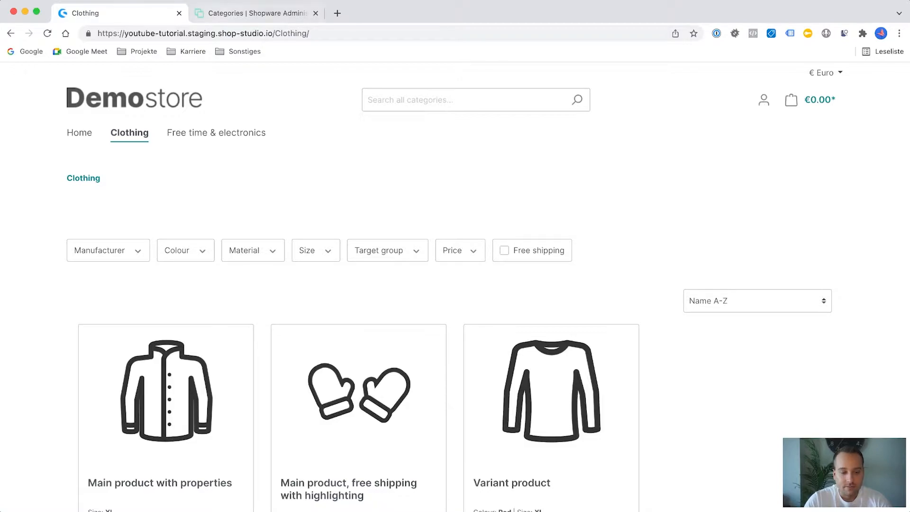
{"action": "left_click", "coordinate": [255, 13]}
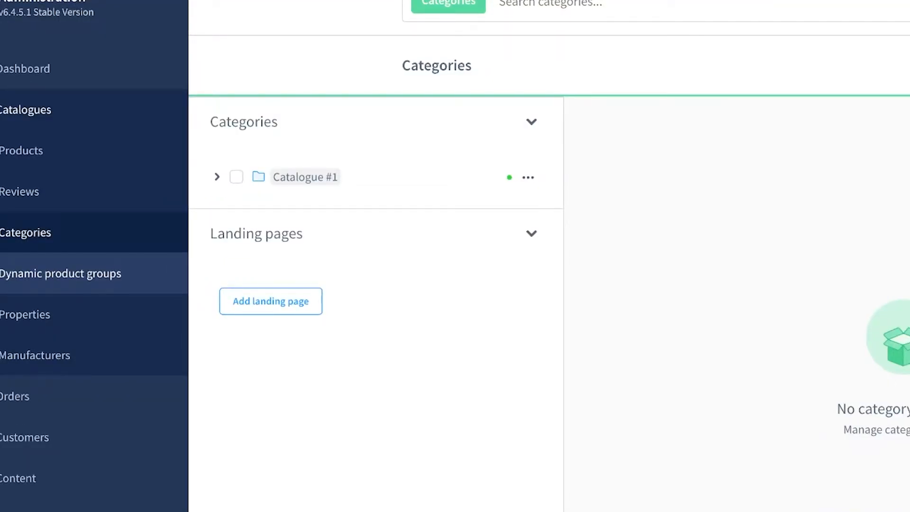
{"action": "left_click", "coordinate": [217, 177]}
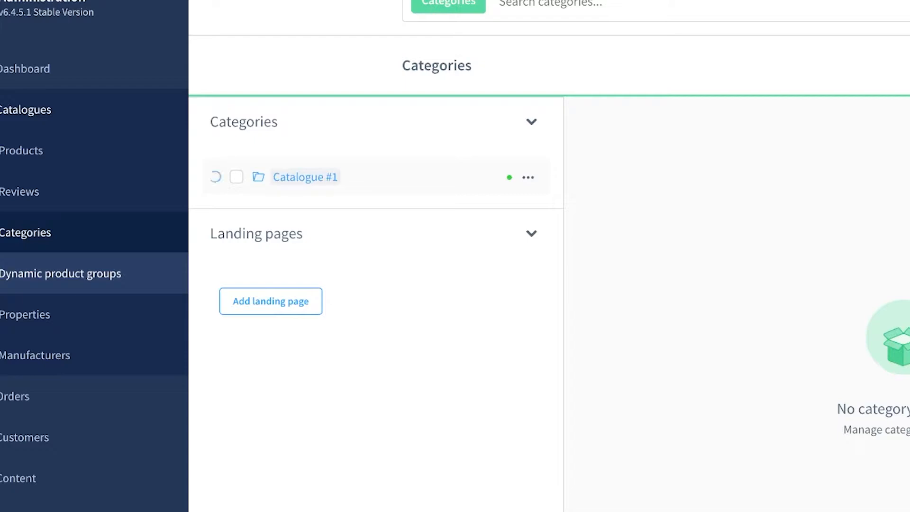
{"action": "left_click", "coordinate": [216, 177]}
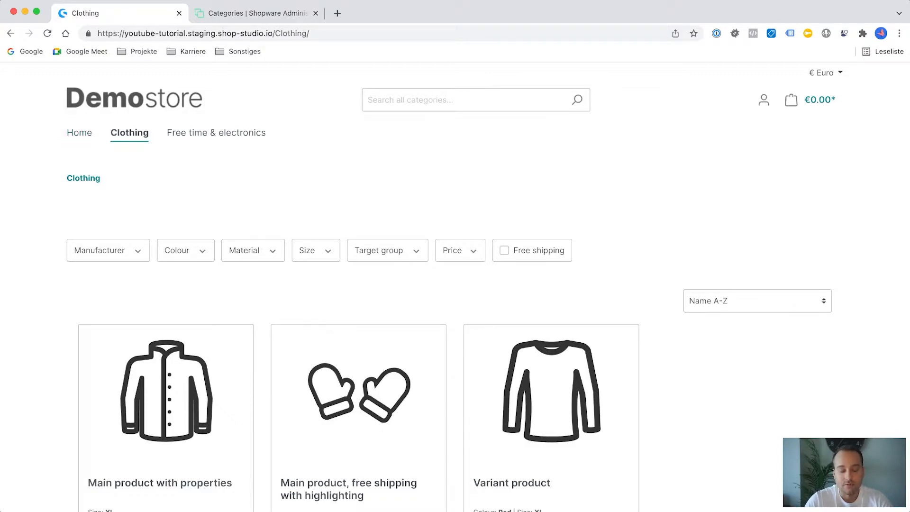
{"action": "left_click", "coordinate": [255, 13]}
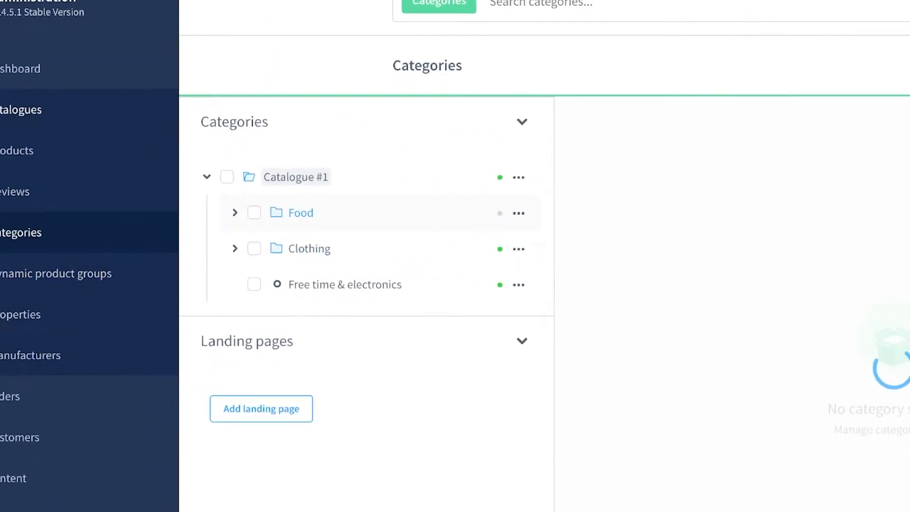
Add a 'Sports' subcategory under Catalogue #1, leaving its category type as Page / List.
{"action": "left_click", "coordinate": [300, 213]}
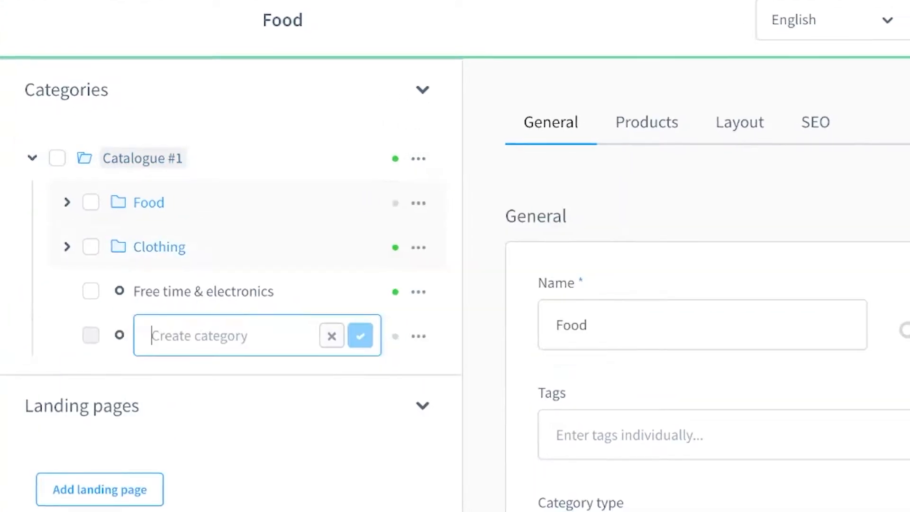
{"action": "type", "text": "Sport"}
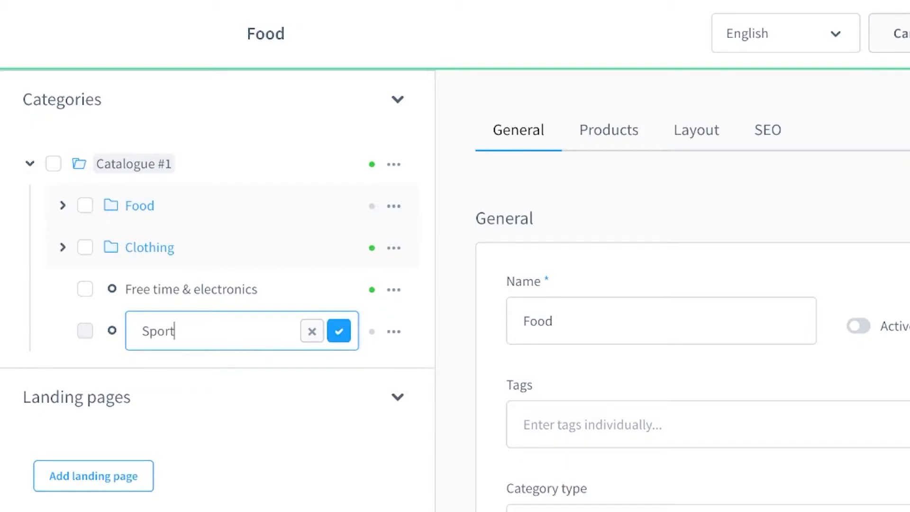
{"action": "left_click", "coordinate": [339, 331]}
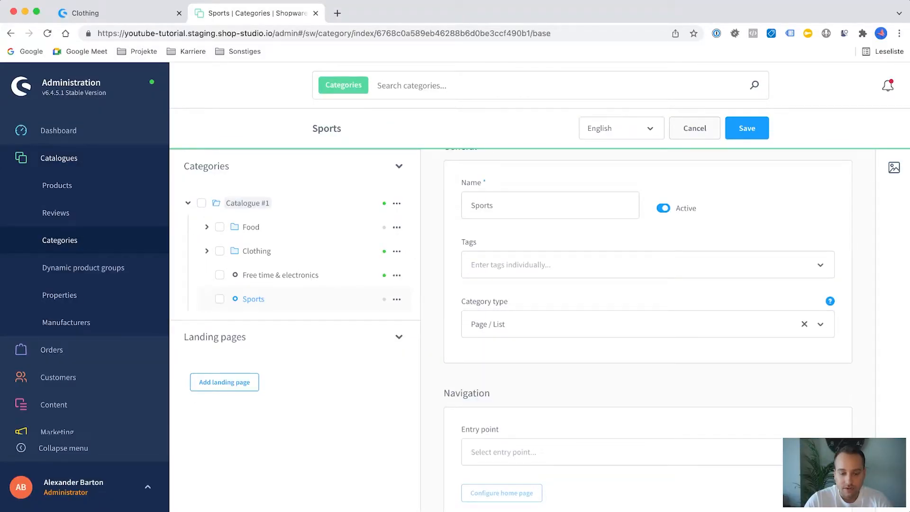
{"action": "left_click", "coordinate": [639, 324]}
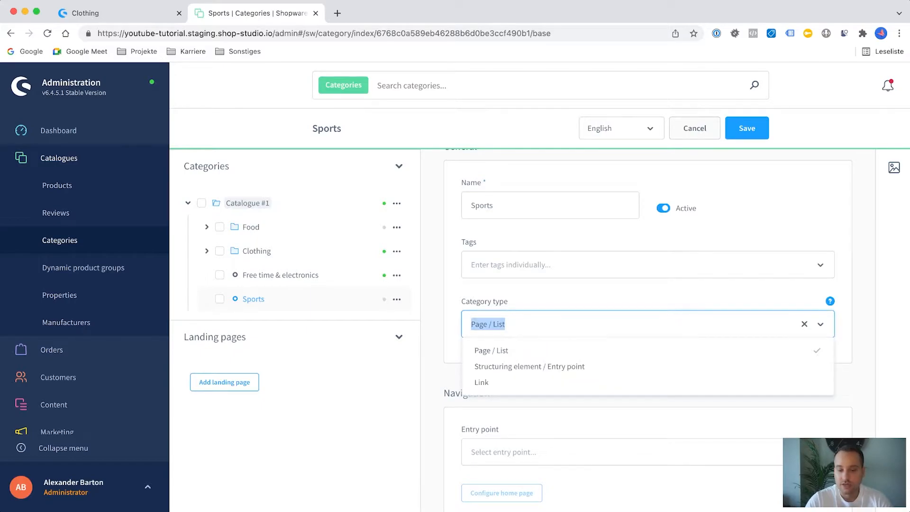
{"action": "mouse_move", "coordinate": [529, 367]}
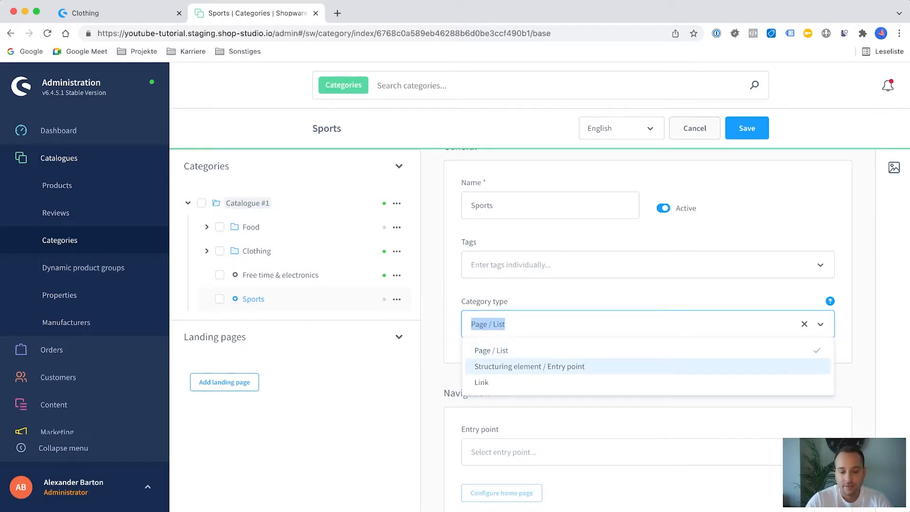
{"action": "mouse_move", "coordinate": [490, 350]}
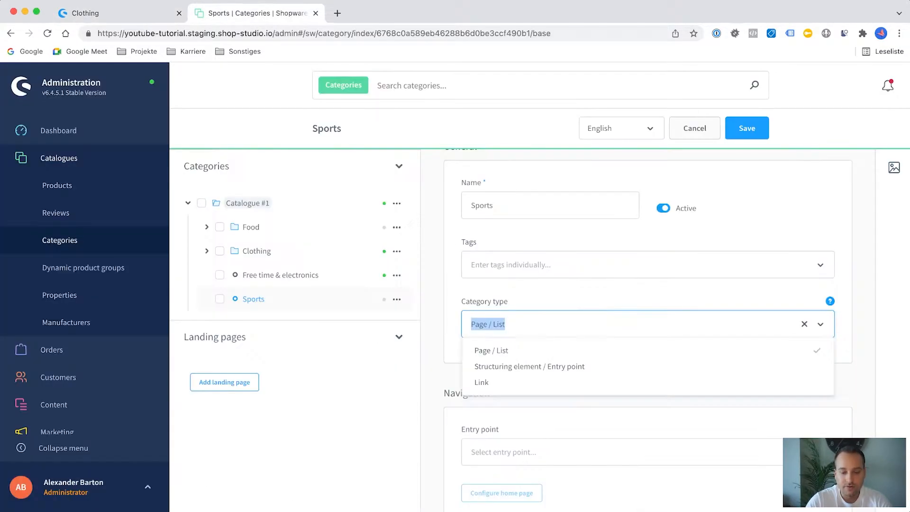
{"action": "mouse_move", "coordinate": [529, 366]}
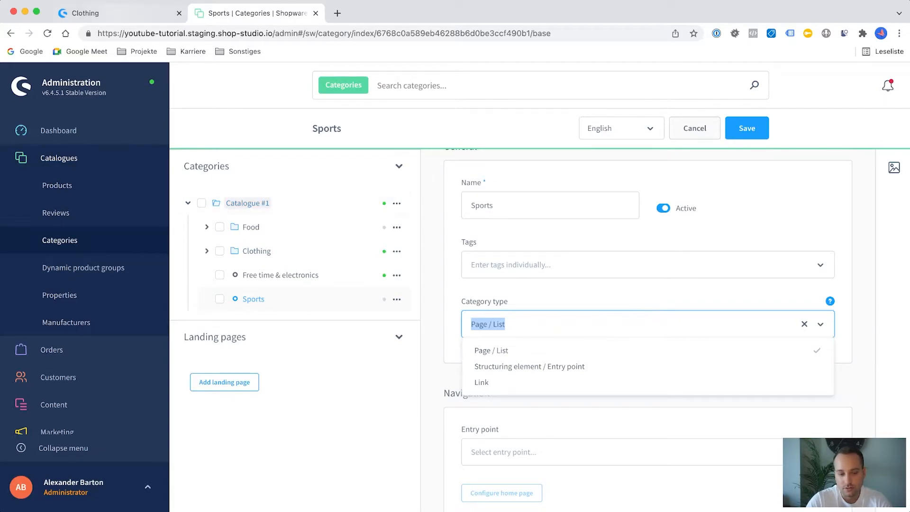
{"action": "left_click", "coordinate": [117, 13]}
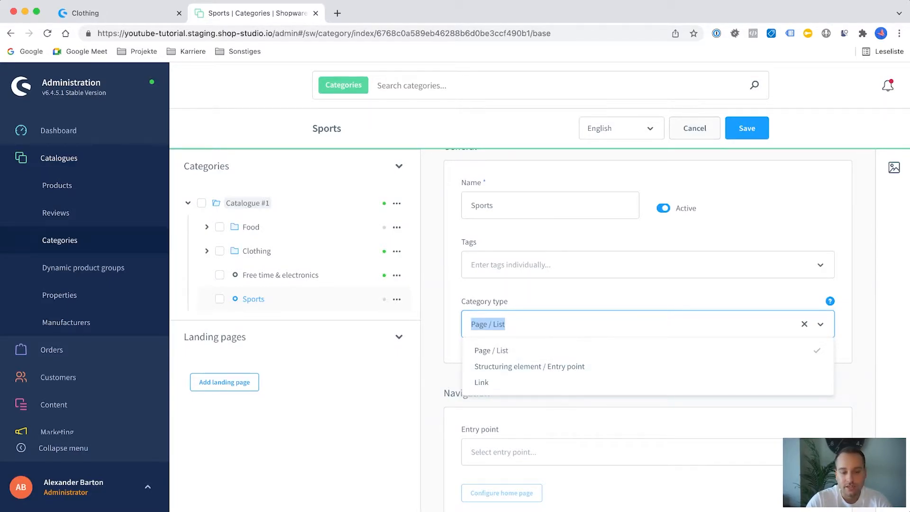
{"action": "left_click", "coordinate": [119, 13]}
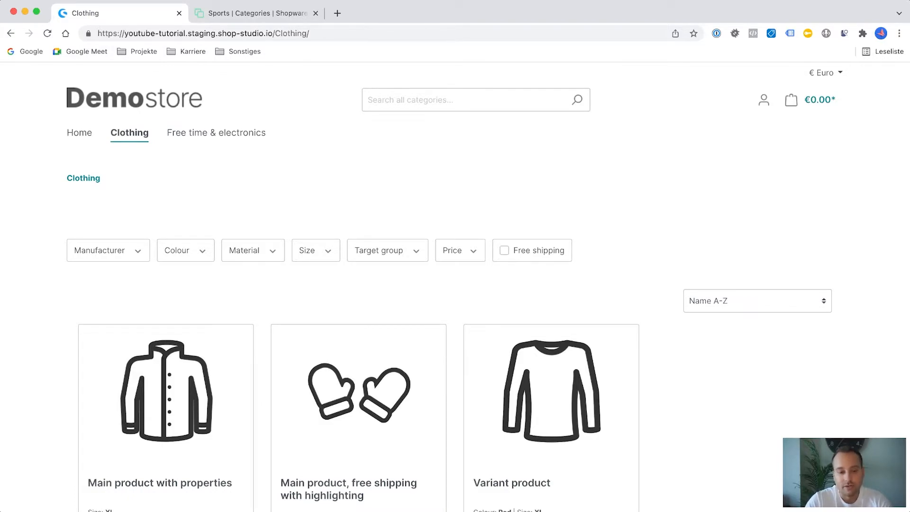
{"action": "left_click", "coordinate": [257, 13]}
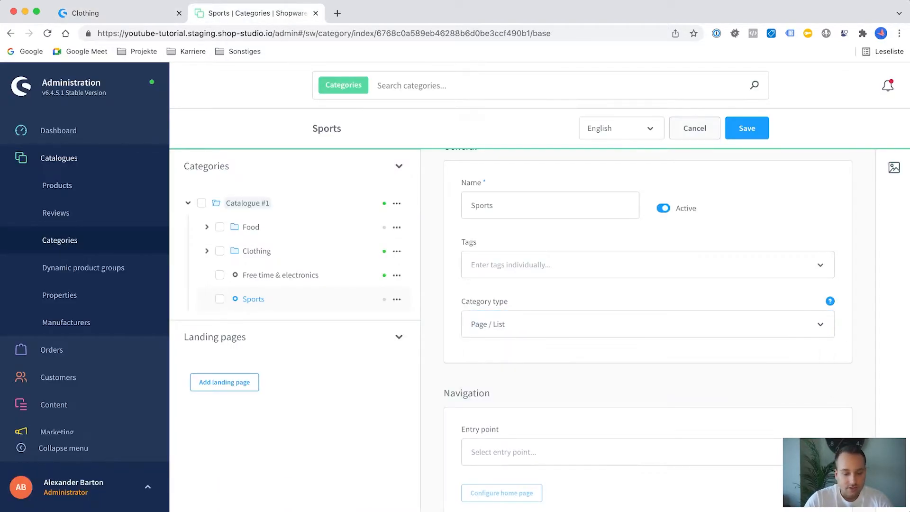
Save the Sports category and open its empty page from the Demostore navigation.
{"action": "left_click", "coordinate": [644, 323]}
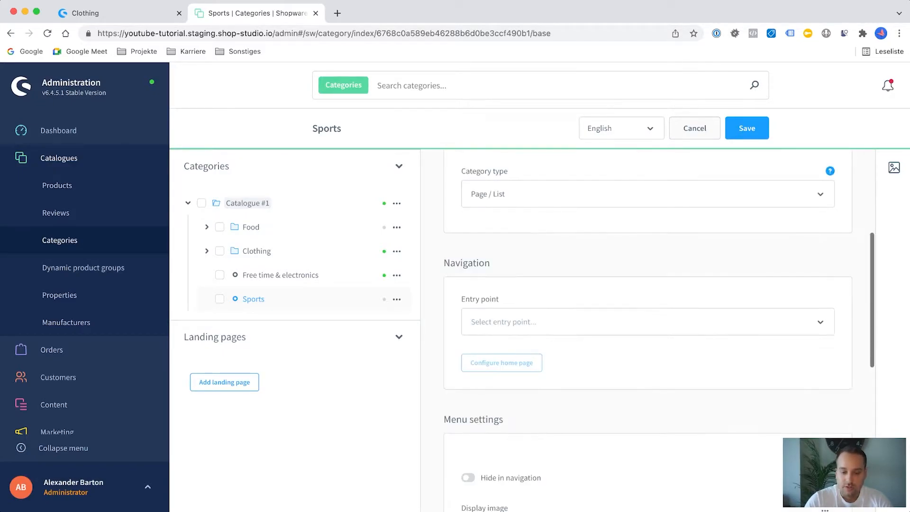
{"action": "scroll", "scroll_direction": "down", "scroll_amount": 3}
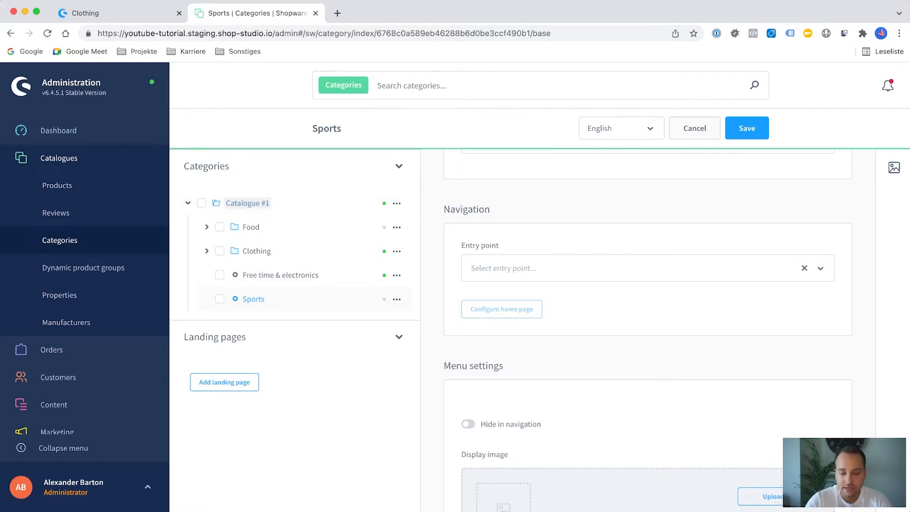
{"action": "scroll", "scroll_direction": "down", "scroll_amount": 3}
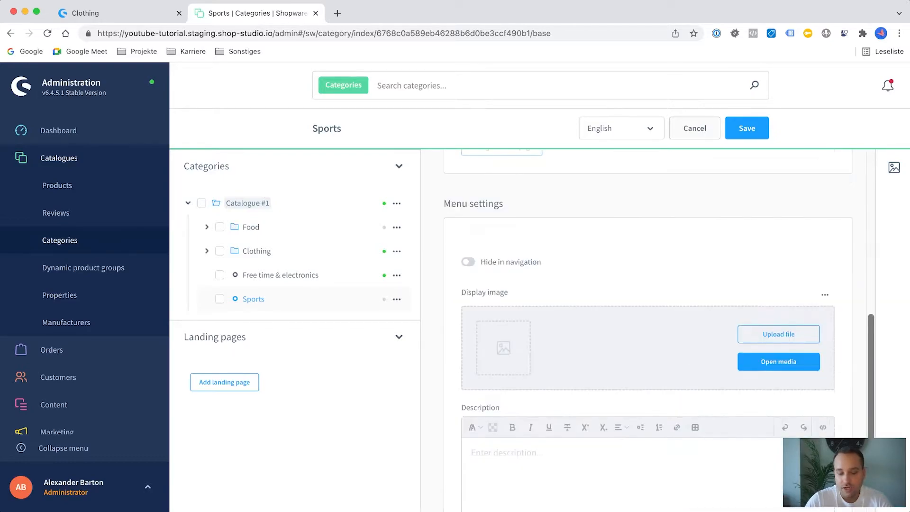
{"action": "scroll", "scroll_direction": "down", "scroll_amount": 3}
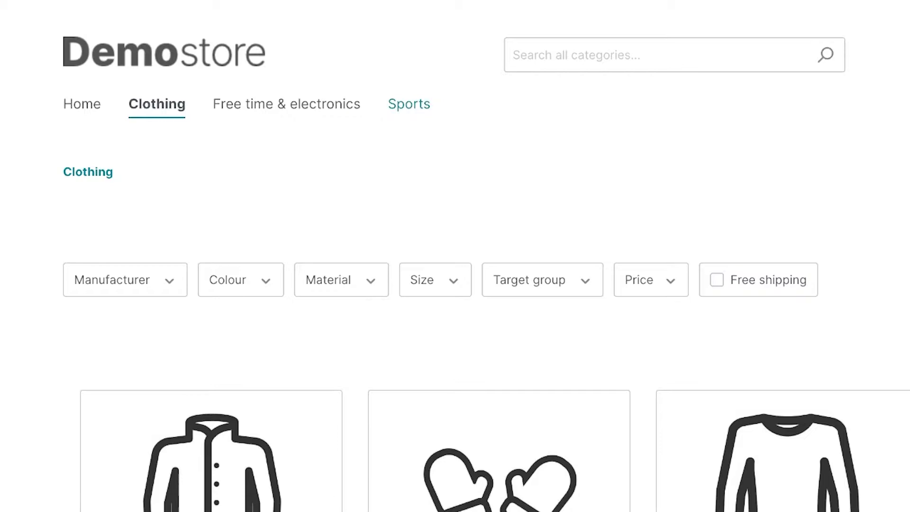
{"action": "left_click", "coordinate": [409, 104]}
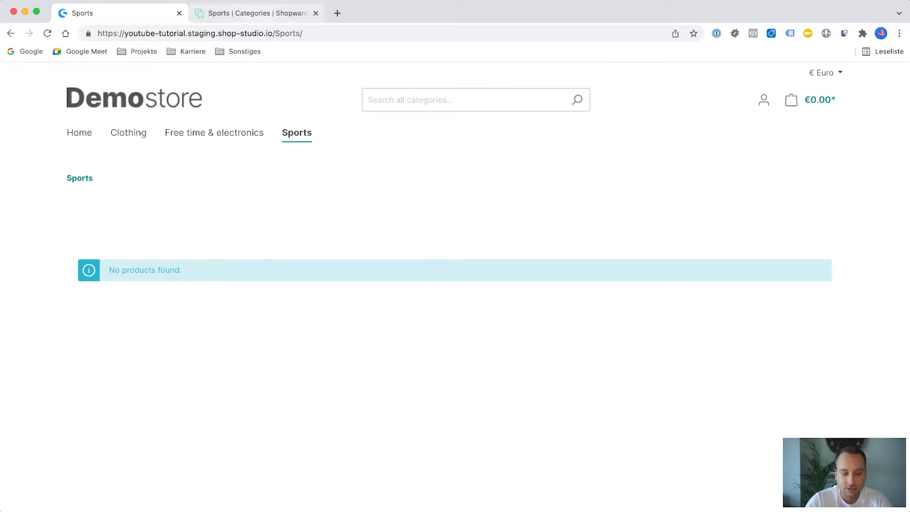
Manually assign Main product and Main product with properties to the Sports category.
{"action": "left_click", "coordinate": [257, 13]}
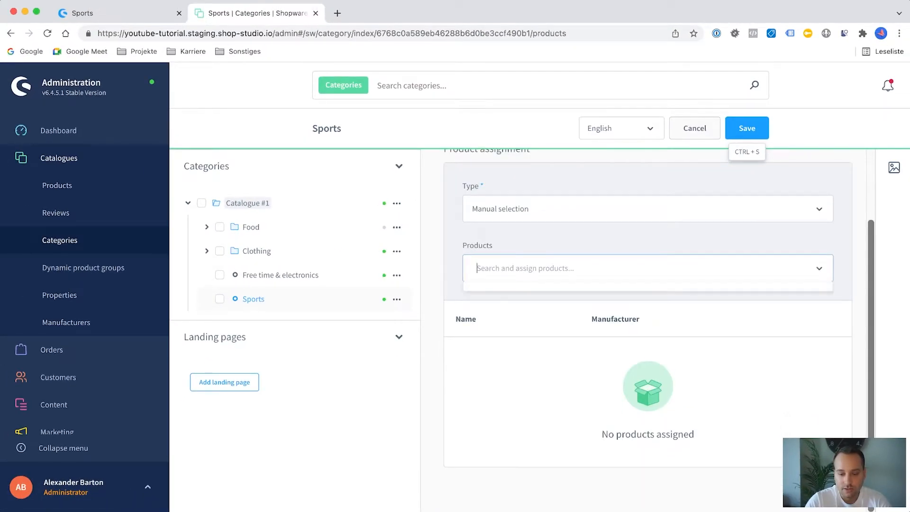
{"action": "left_click", "coordinate": [638, 268]}
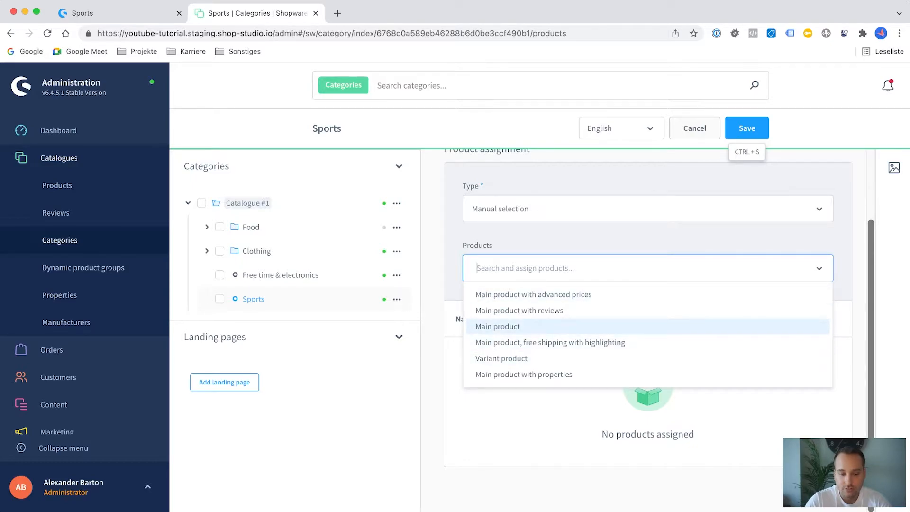
{"action": "left_click", "coordinate": [497, 326]}
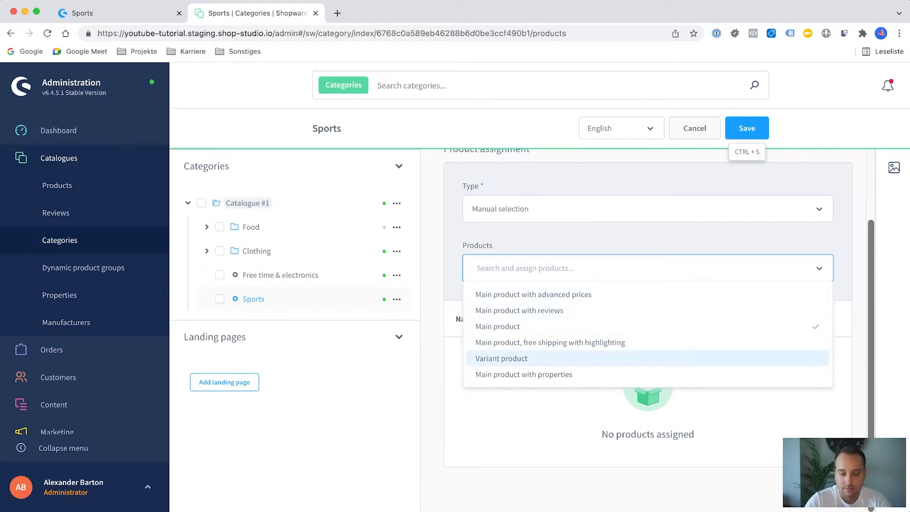
{"action": "mouse_move", "coordinate": [524, 374]}
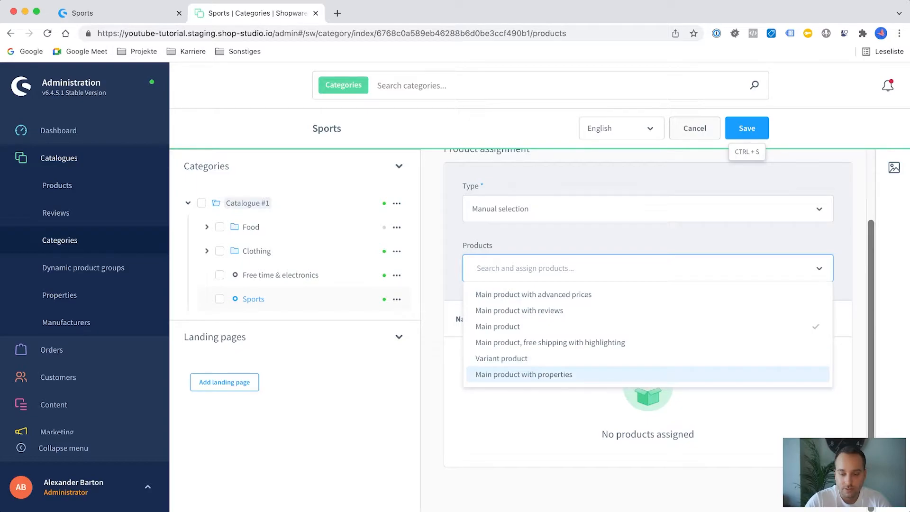
{"action": "left_click", "coordinate": [523, 374]}
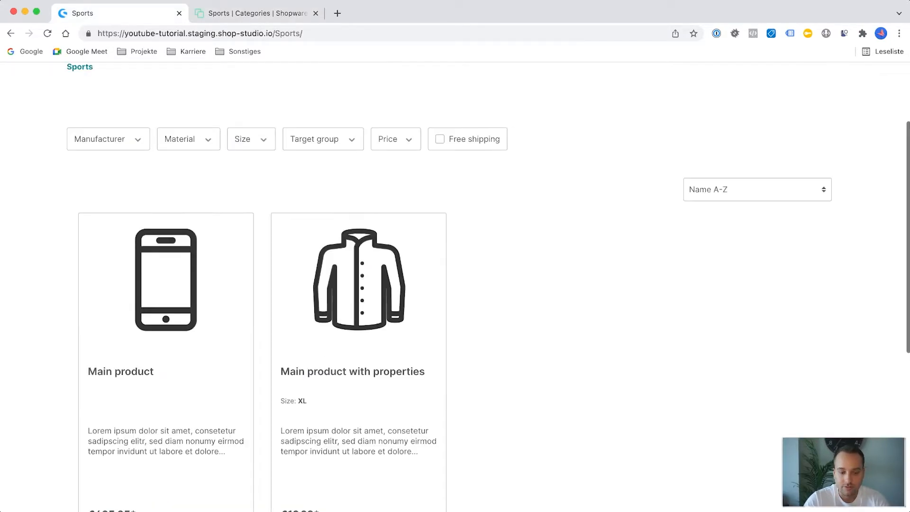
{"action": "left_click", "coordinate": [255, 13]}
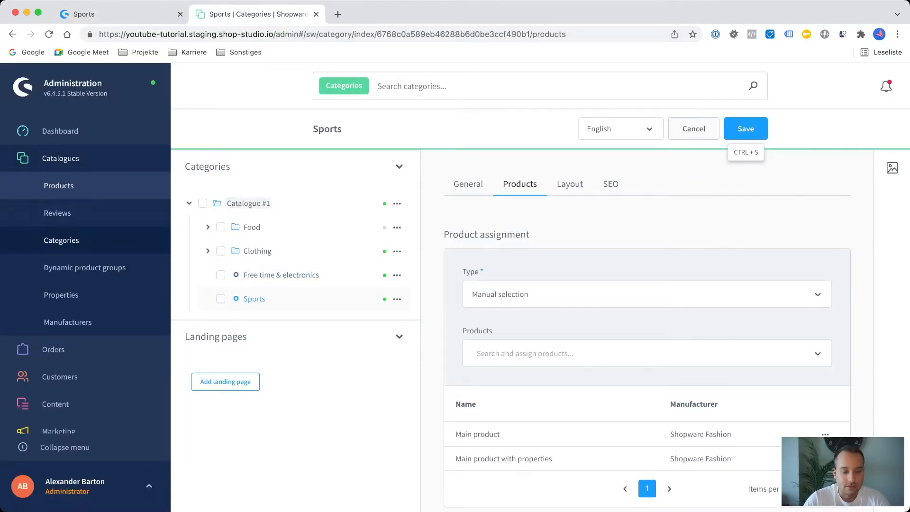
Add Sports to the categories of Main product with advanced prices and save it.
{"action": "left_click", "coordinate": [57, 186]}
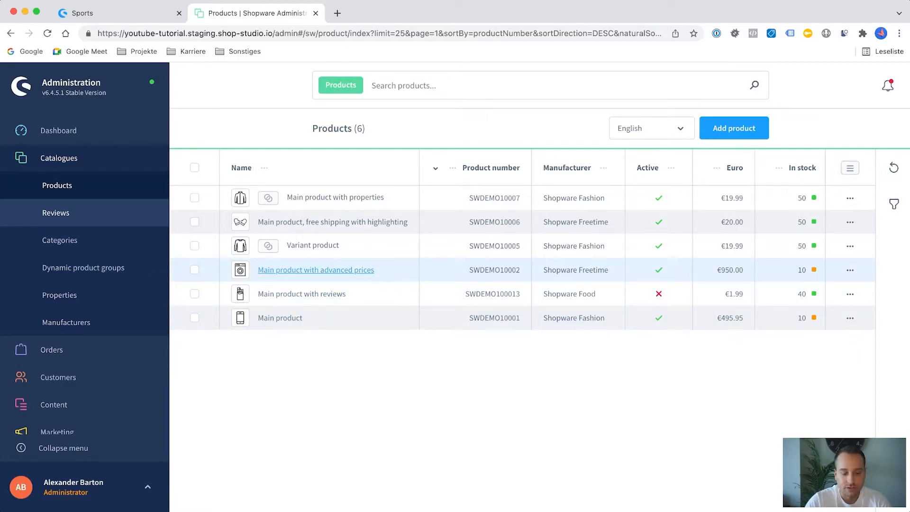
{"action": "left_click", "coordinate": [316, 269]}
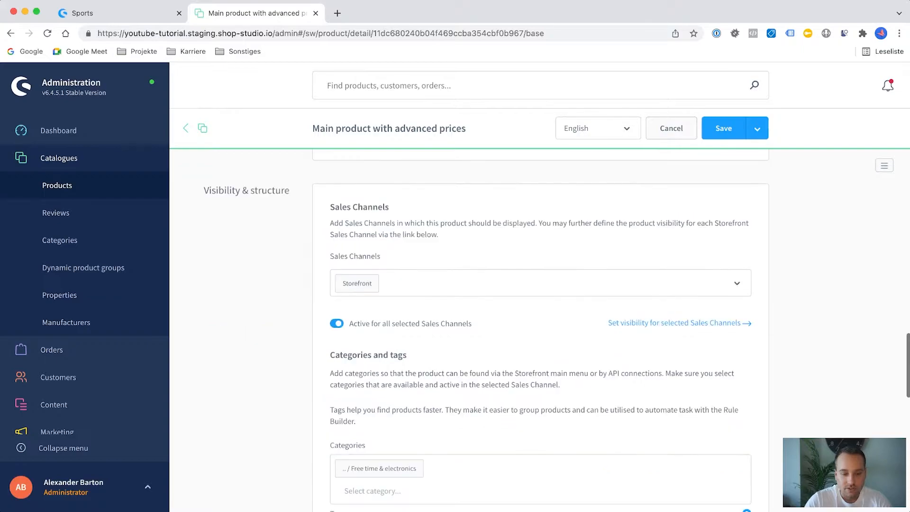
{"action": "left_click", "coordinate": [357, 284]}
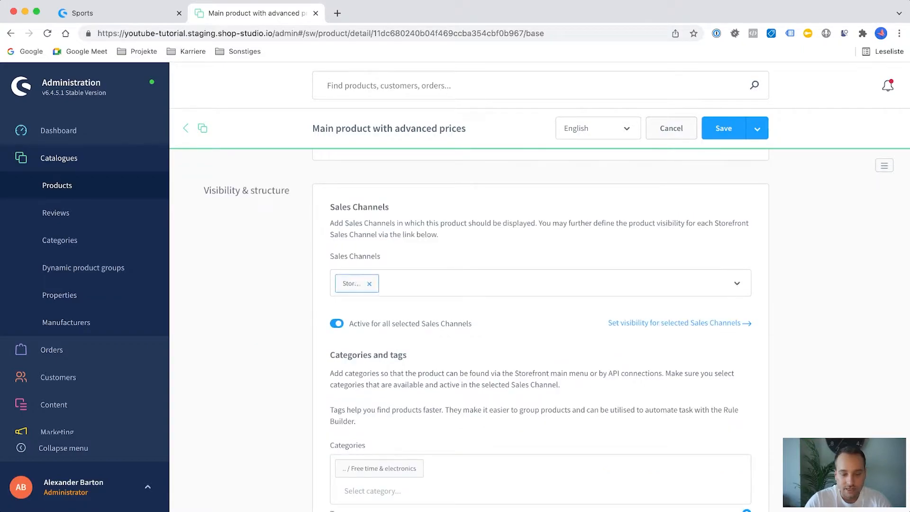
{"action": "scroll", "scroll_direction": "down", "scroll_amount": 3}
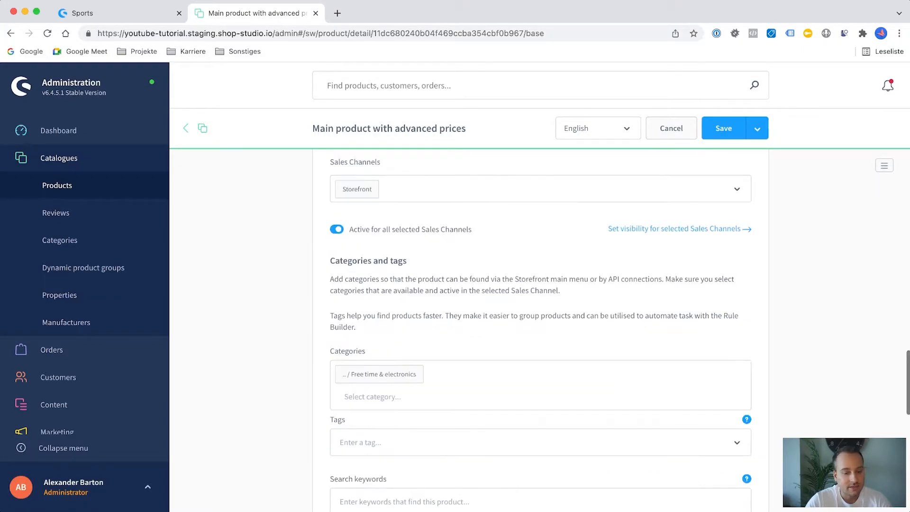
{"action": "scroll", "scroll_direction": "down", "scroll_amount": 3}
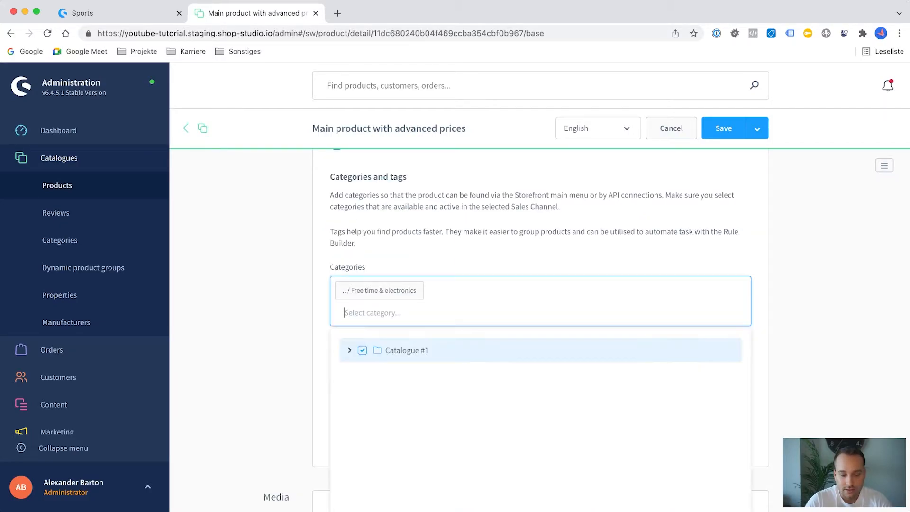
{"action": "left_click", "coordinate": [349, 350]}
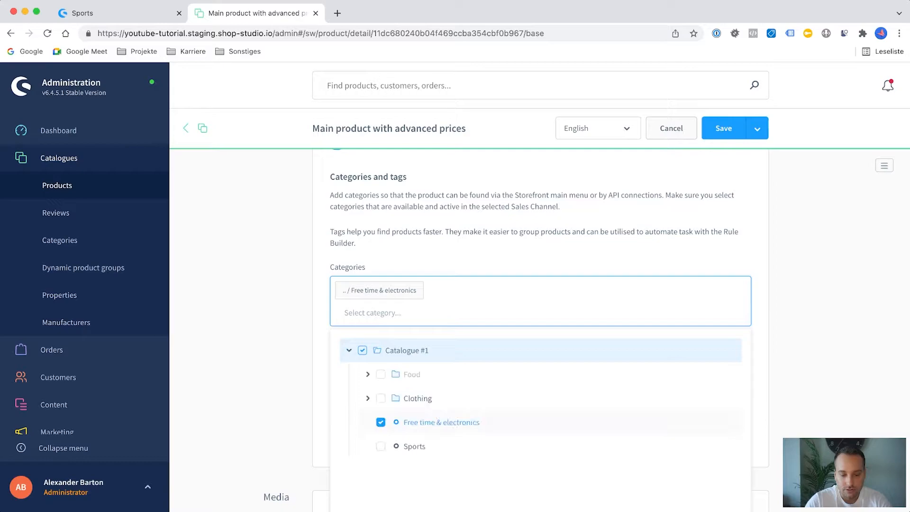
{"action": "left_click", "coordinate": [381, 446]}
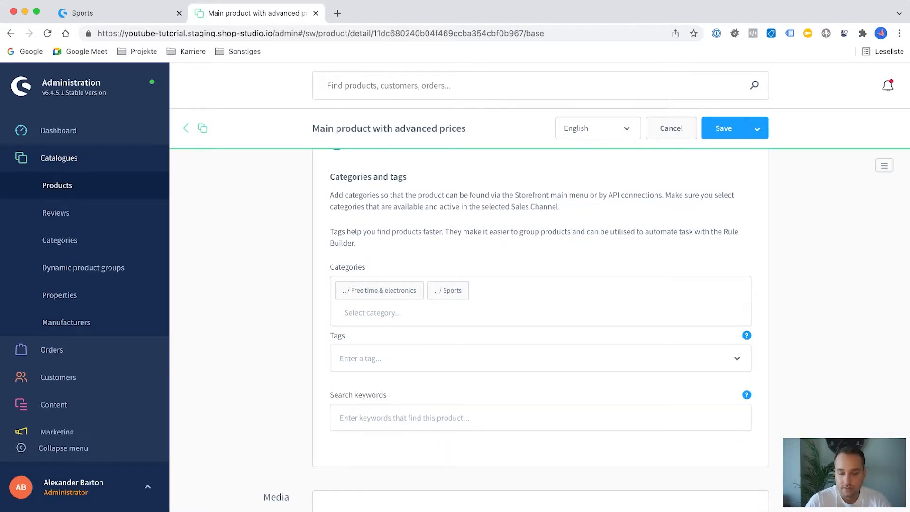
{"action": "left_click", "coordinate": [116, 13]}
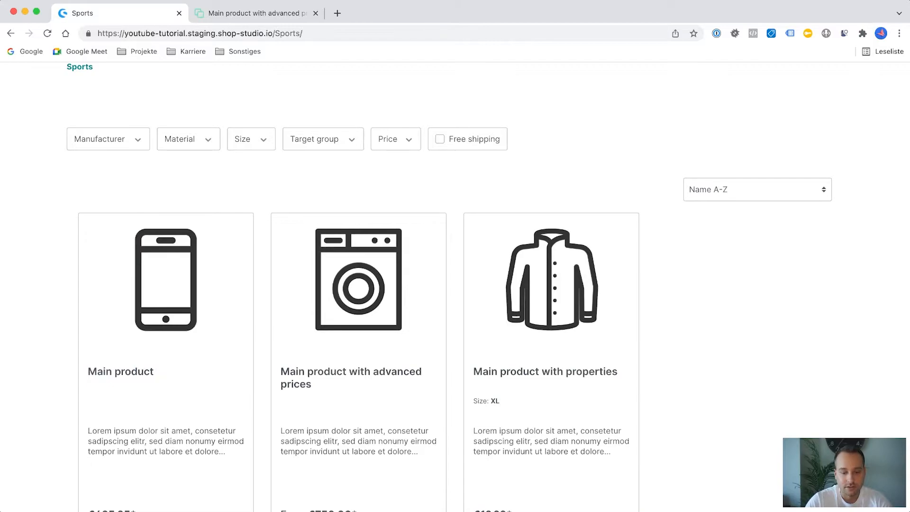
Filter the storefront Sports listing to size XL and open the resulting product page.
{"action": "scroll", "scroll_direction": "down", "scroll_amount": 3}
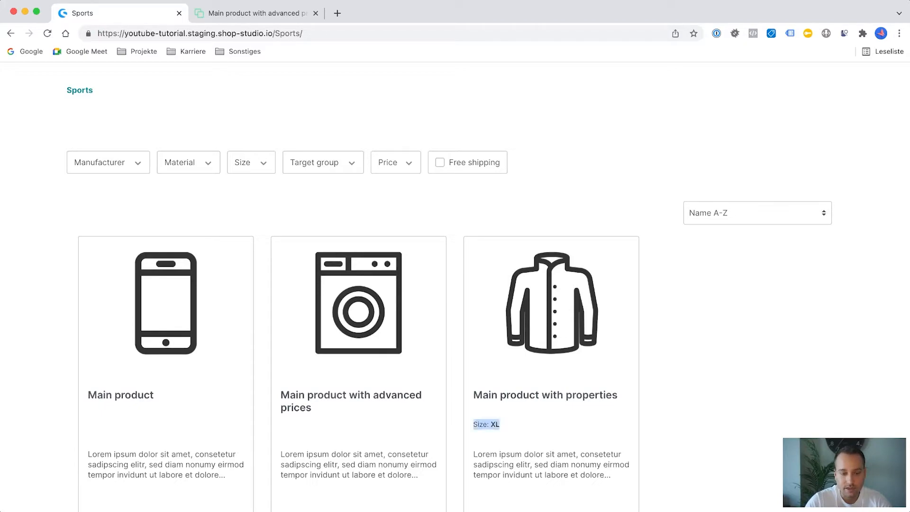
{"action": "left_click", "coordinate": [250, 163]}
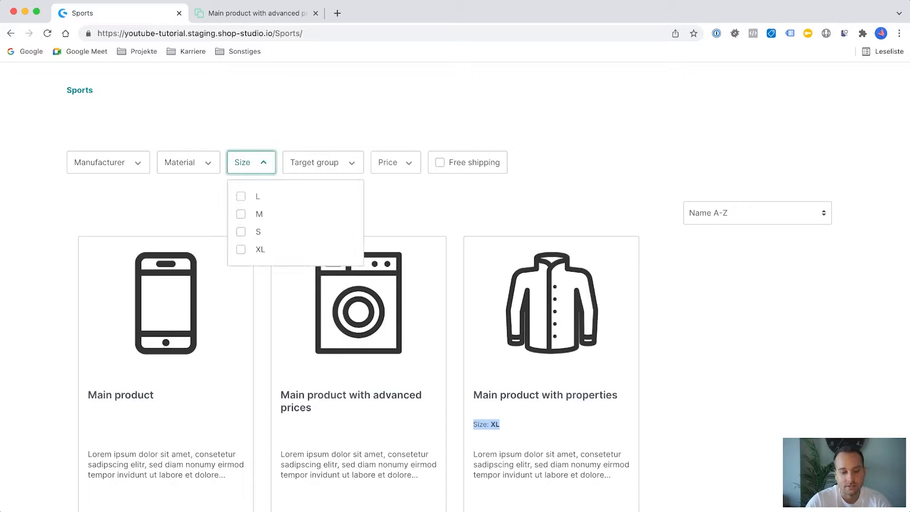
{"action": "left_click", "coordinate": [241, 250]}
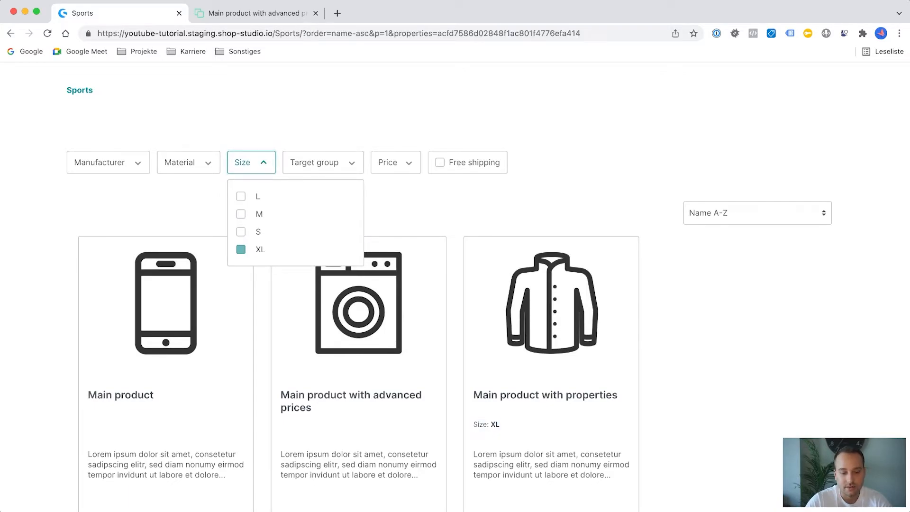
{"action": "left_click", "coordinate": [241, 250]}
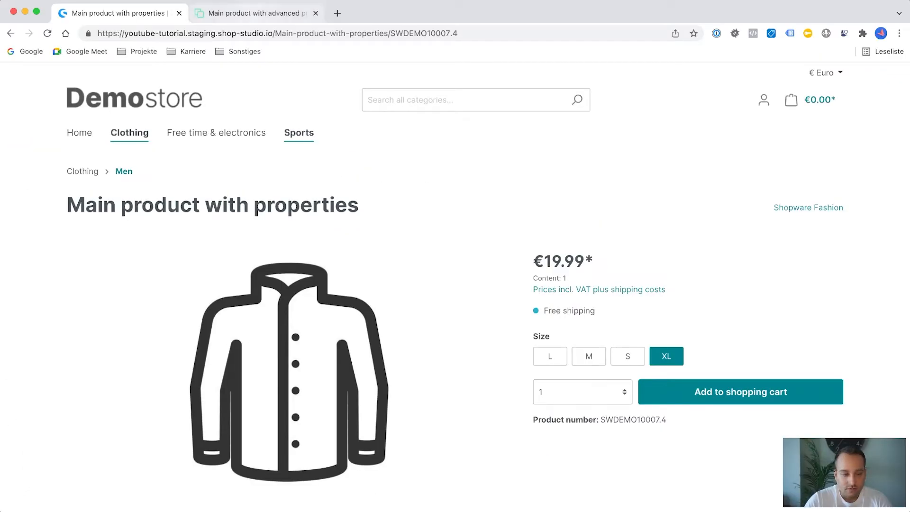
Review the default layout assignment on the Sports category's Layout tab.
{"action": "left_click", "coordinate": [255, 12]}
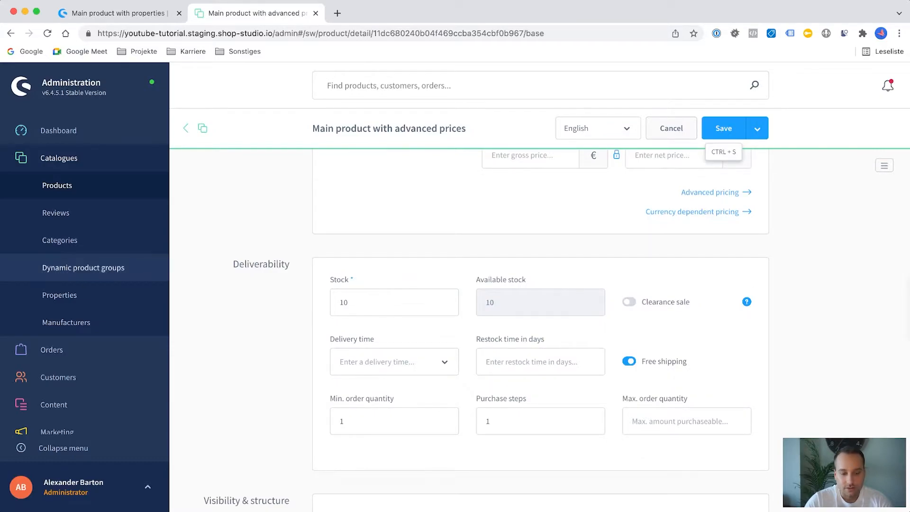
{"action": "left_click", "coordinate": [59, 240]}
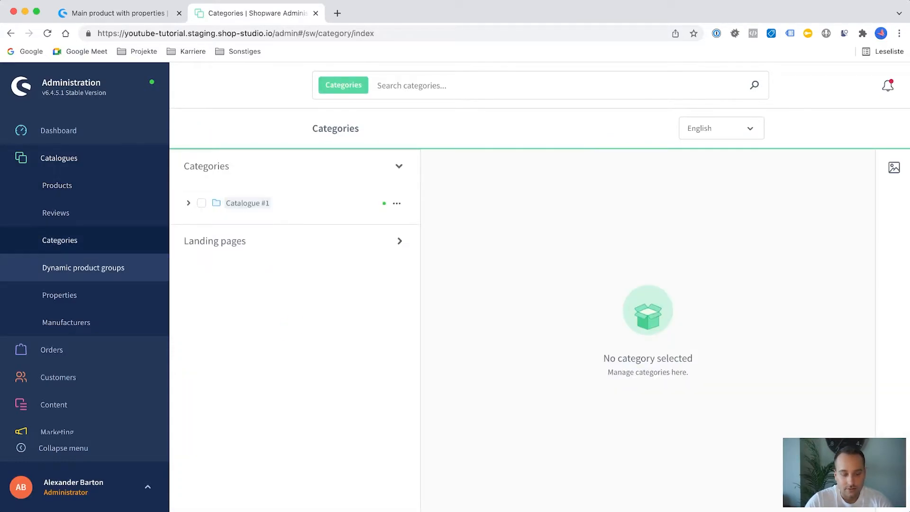
{"action": "left_click", "coordinate": [188, 203]}
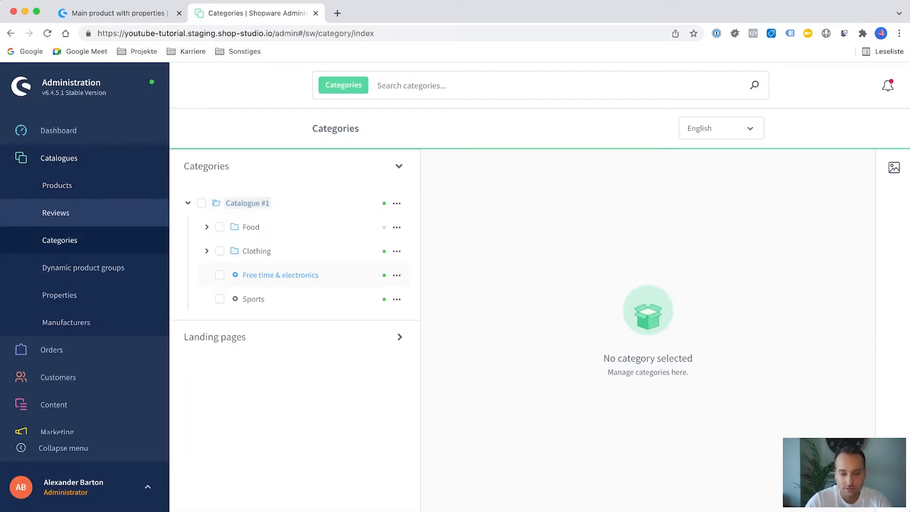
{"action": "left_click", "coordinate": [253, 299]}
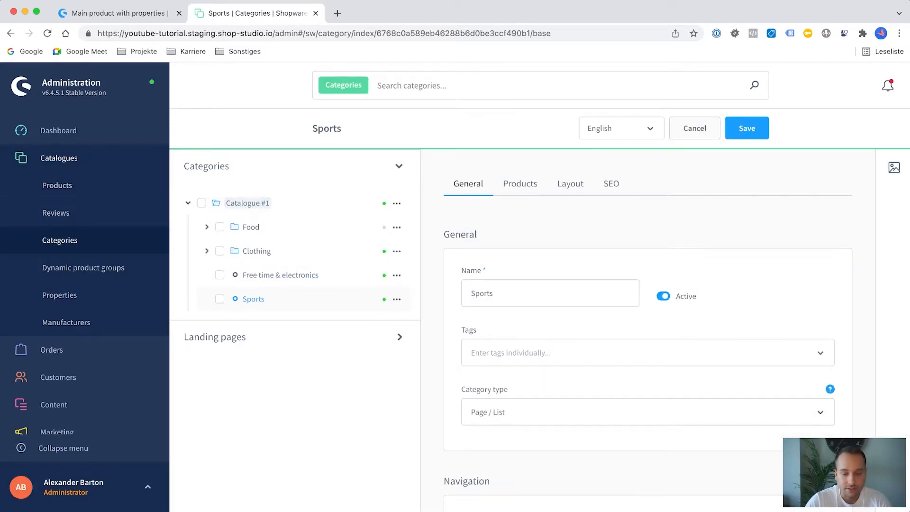
{"action": "left_click", "coordinate": [569, 183]}
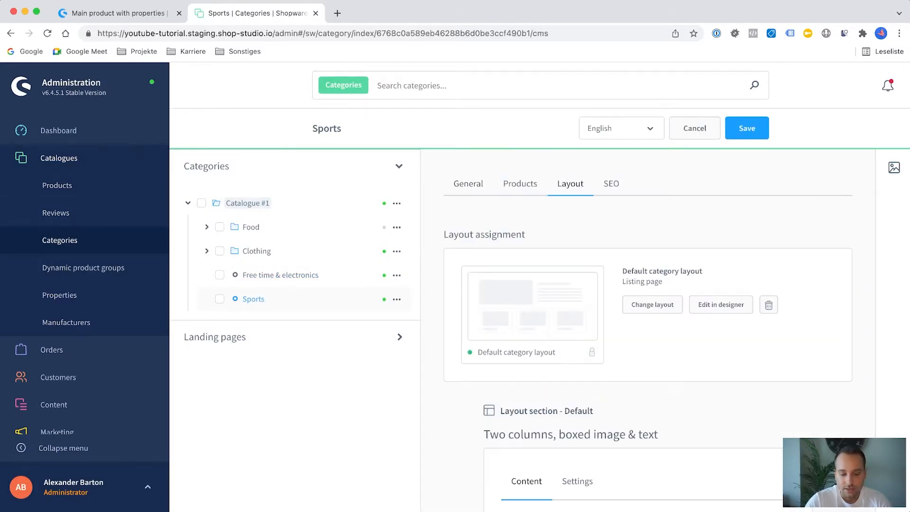
{"action": "scroll", "scroll_direction": "down", "scroll_amount": 3}
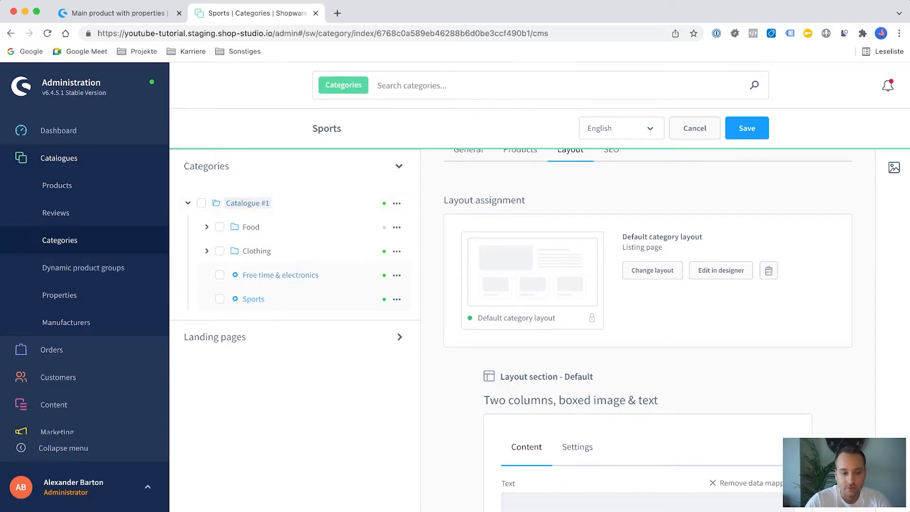
{"action": "scroll", "scroll_direction": "down", "scroll_amount": 3}
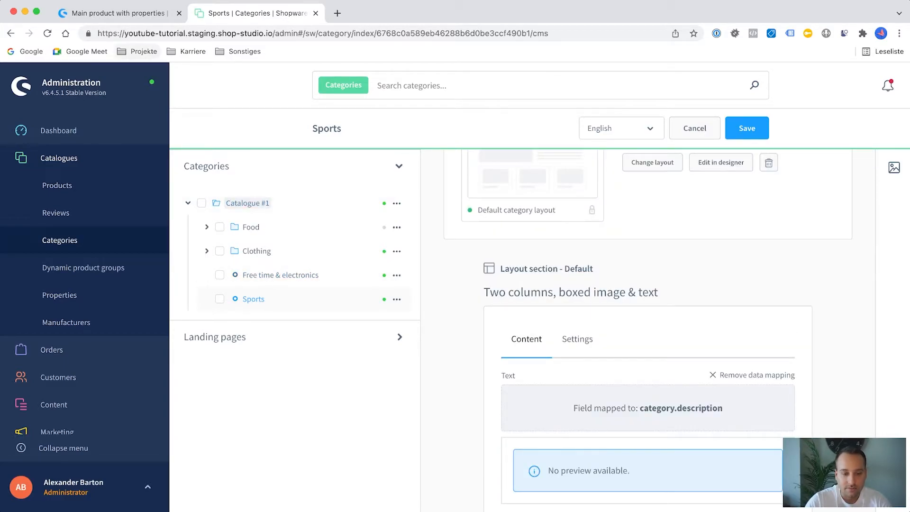
Check the Sports page in the storefront, then return to the administration.
{"action": "left_click", "coordinate": [116, 13]}
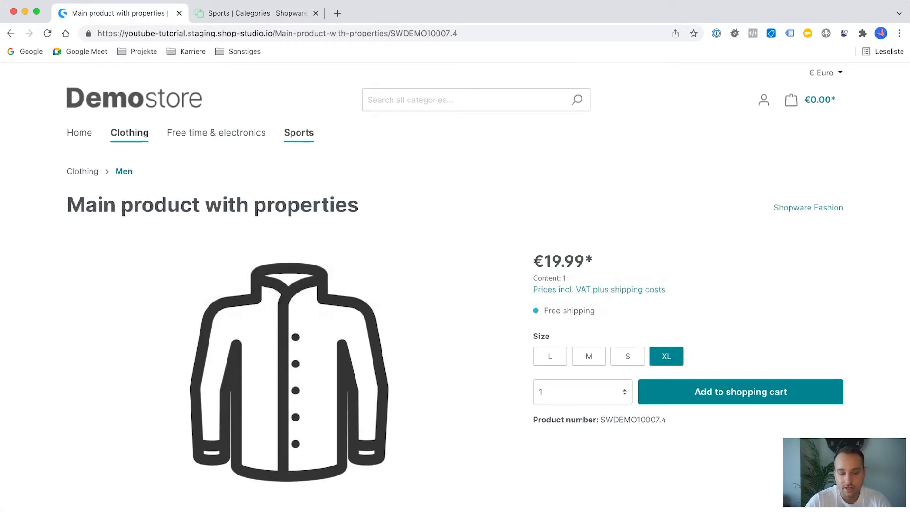
{"action": "left_click", "coordinate": [298, 132]}
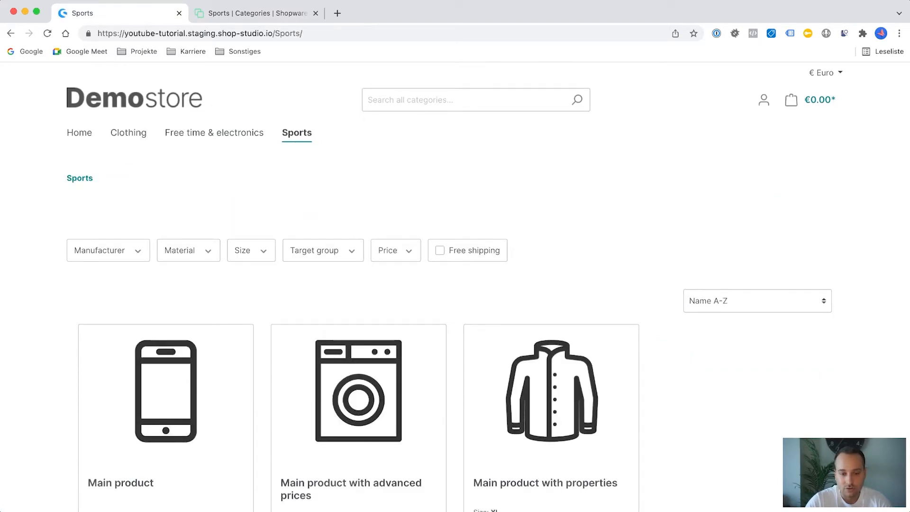
{"action": "left_click", "coordinate": [255, 12]}
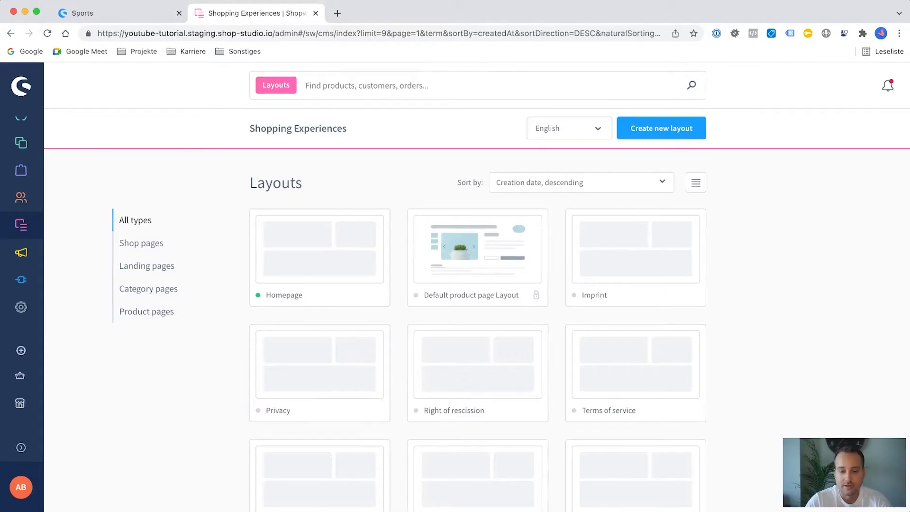
Create a new listing page layout named Sports.
{"action": "left_click", "coordinate": [661, 127]}
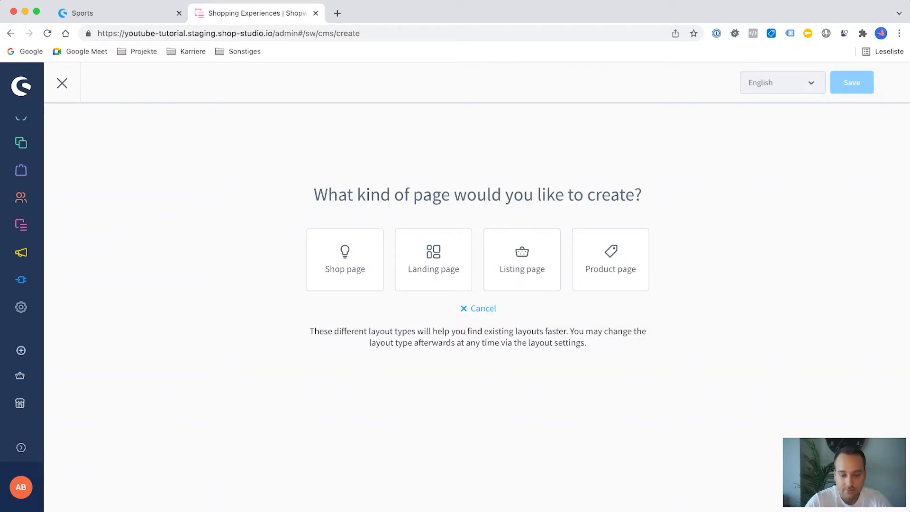
{"action": "left_click", "coordinate": [520, 259]}
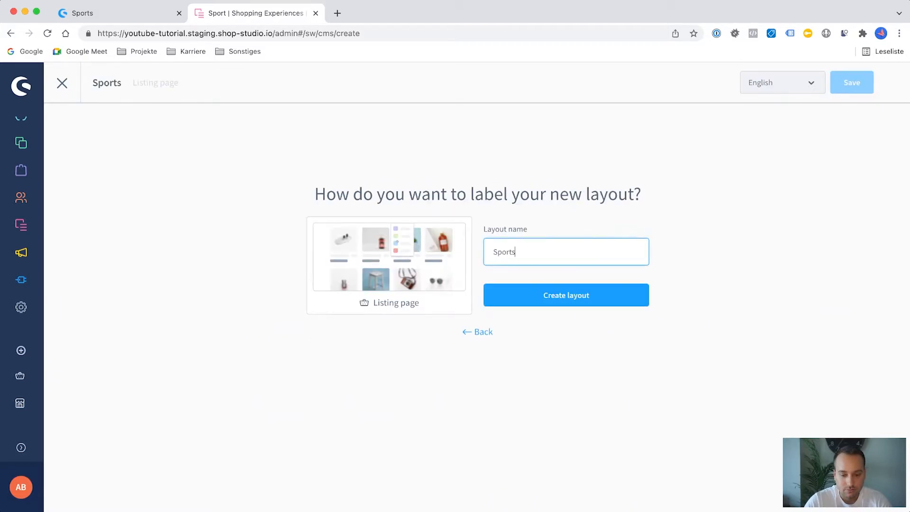
{"action": "left_click", "coordinate": [566, 295]}
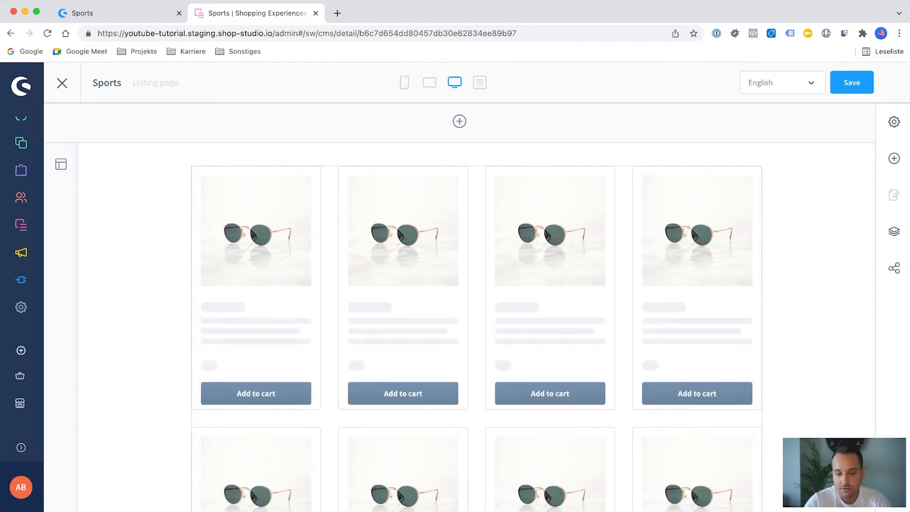
Set the building photo in the Sports layout's image-and-text block and save the layout.
{"action": "left_click", "coordinate": [894, 122]}
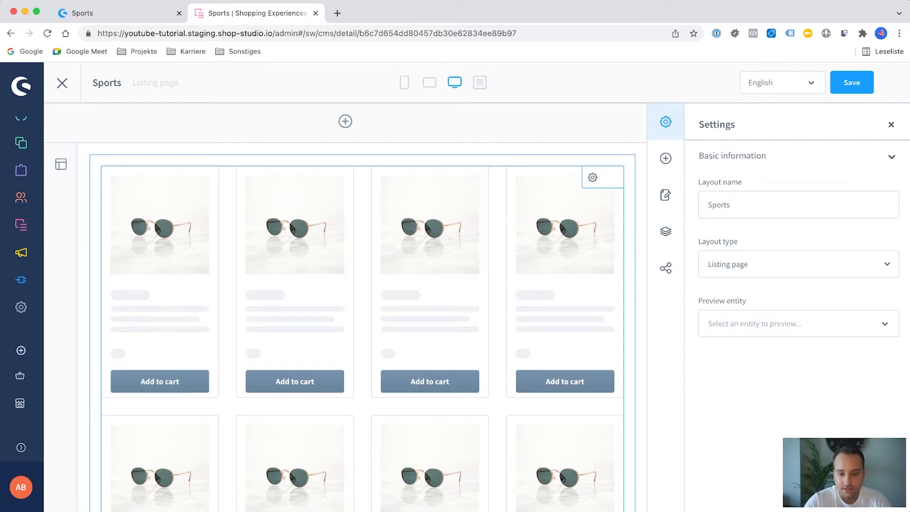
{"action": "left_click", "coordinate": [665, 158]}
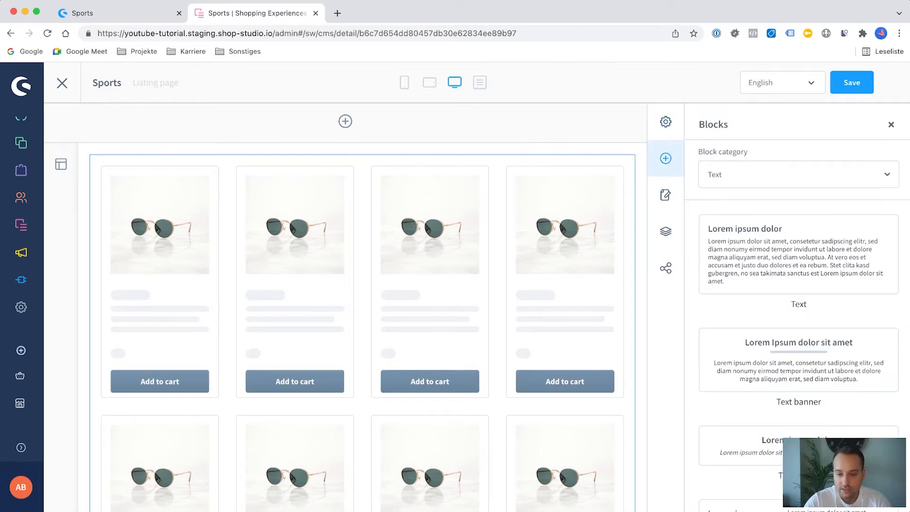
{"action": "left_click", "coordinate": [798, 174]}
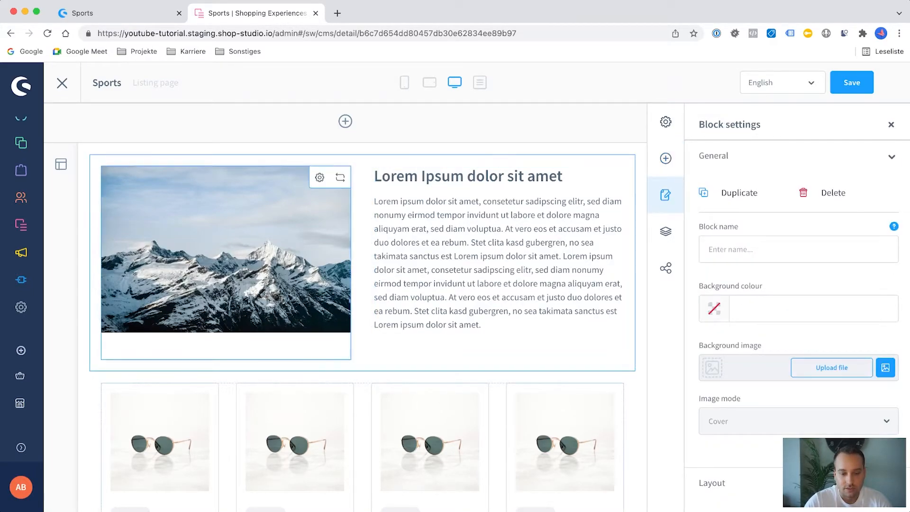
{"action": "left_click", "coordinate": [319, 178]}
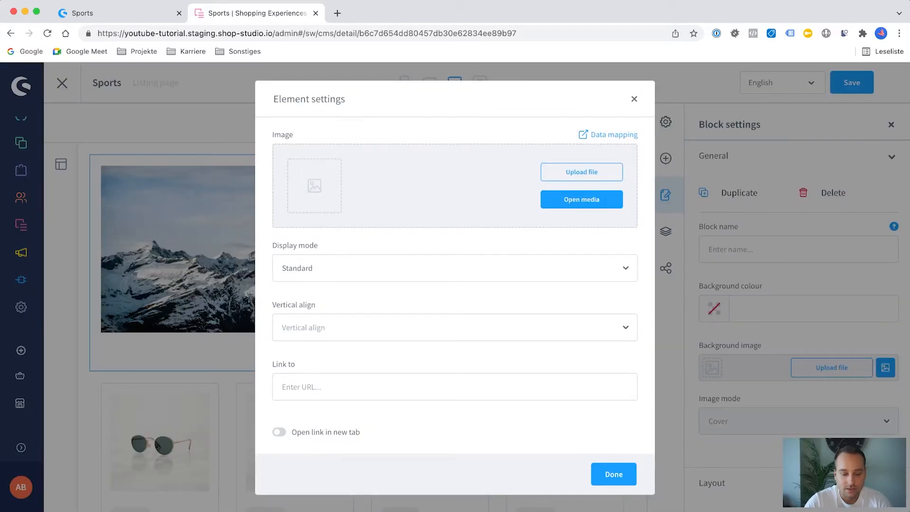
{"action": "left_click", "coordinate": [582, 199]}
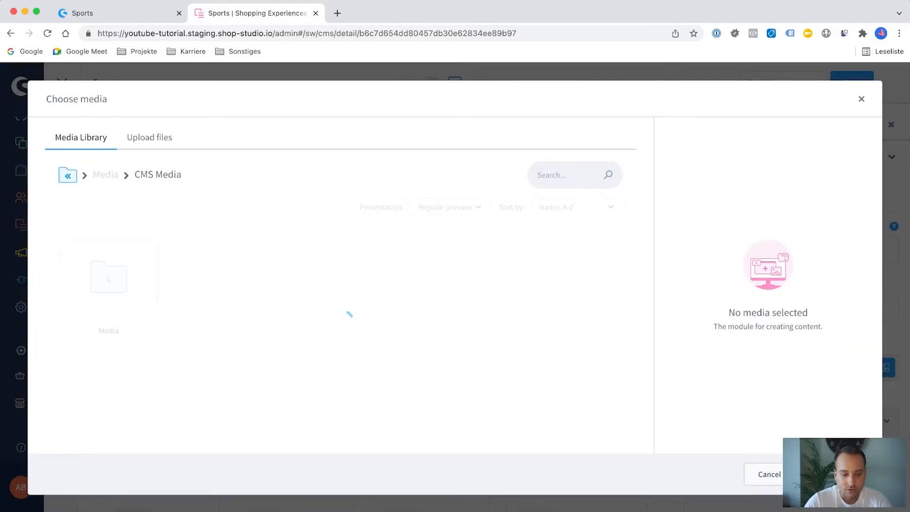
{"action": "left_click", "coordinate": [224, 277]}
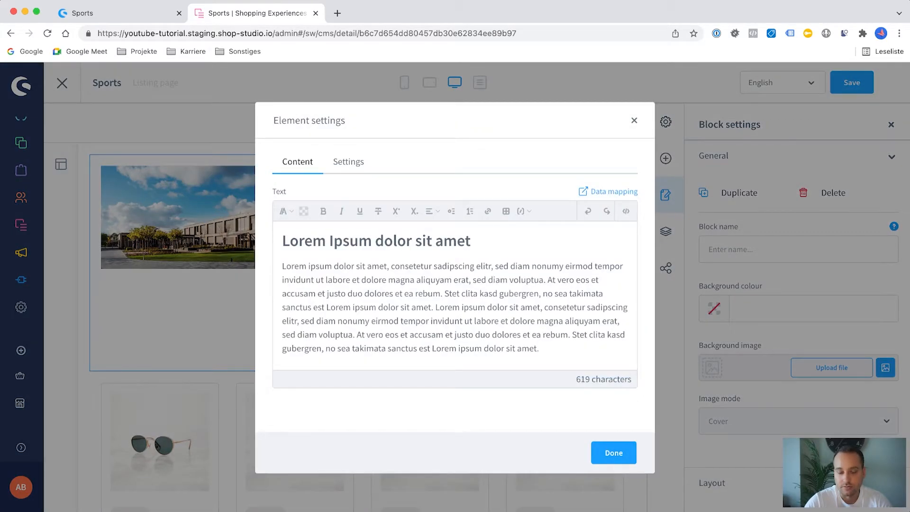
{"action": "left_click", "coordinate": [613, 453]}
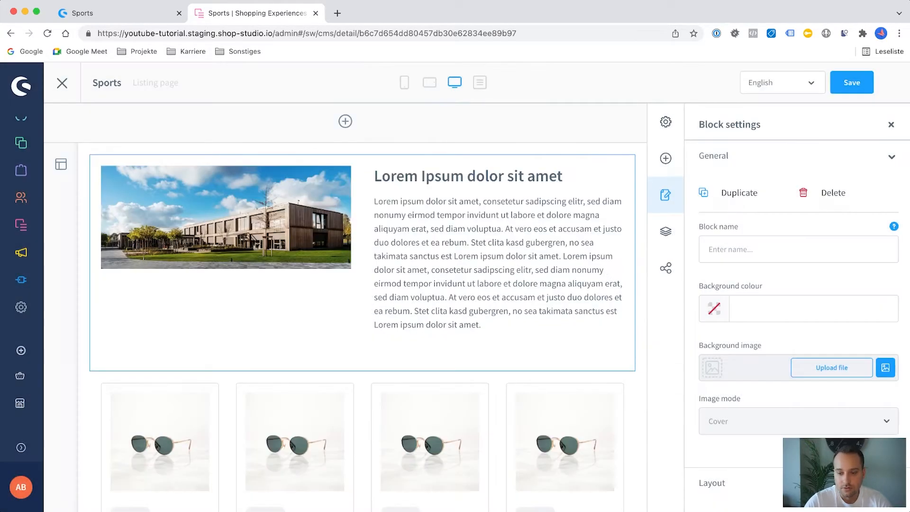
{"action": "left_click", "coordinate": [852, 82]}
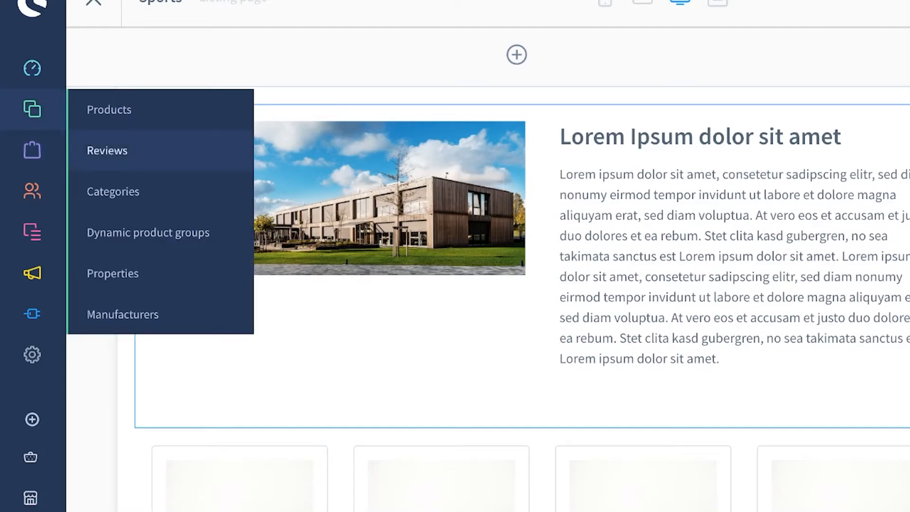
Replace the Sports category's default layout with the Sports layout in its Layout tab.
{"action": "left_click", "coordinate": [113, 192]}
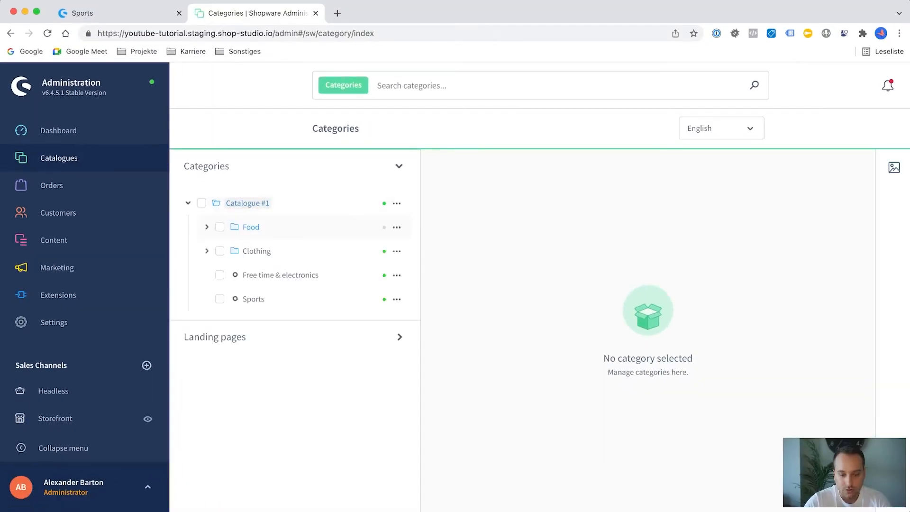
{"action": "left_click", "coordinate": [253, 298]}
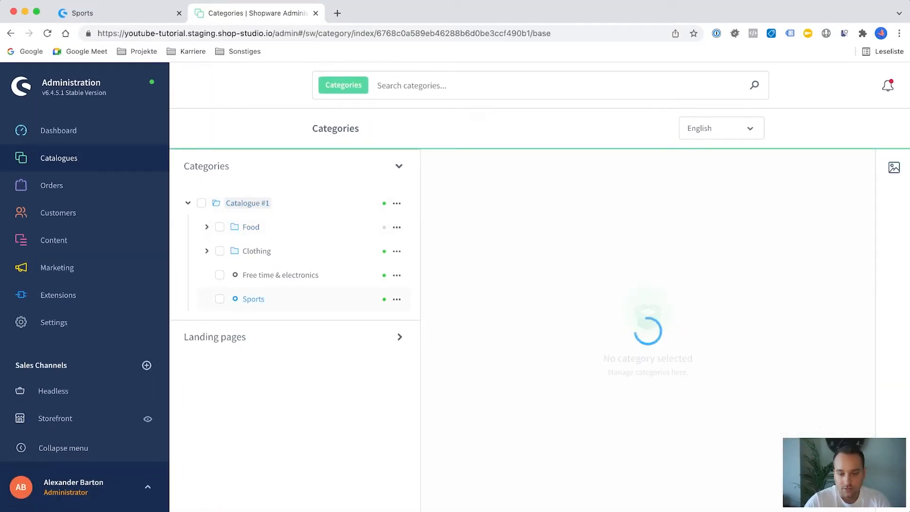
{"action": "left_click", "coordinate": [254, 299]}
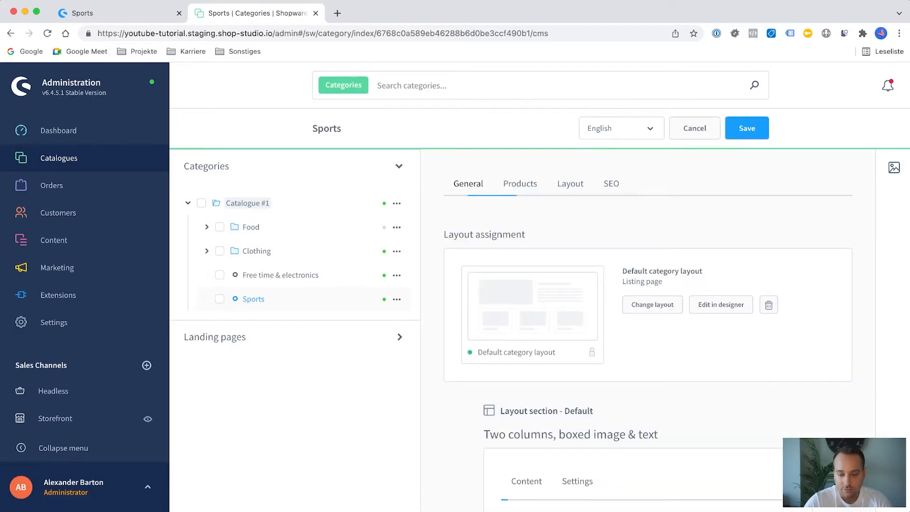
{"action": "scroll", "scroll_direction": "down", "scroll_amount": 3}
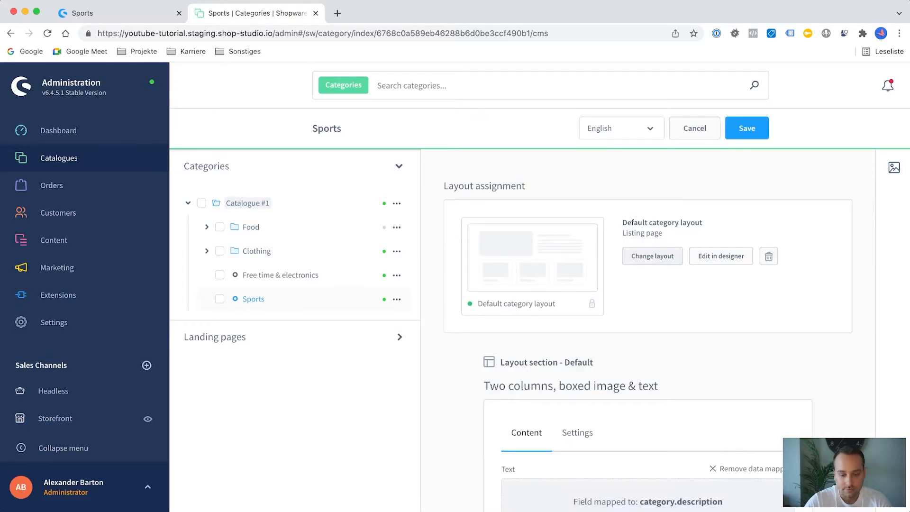
{"action": "left_click", "coordinate": [653, 256]}
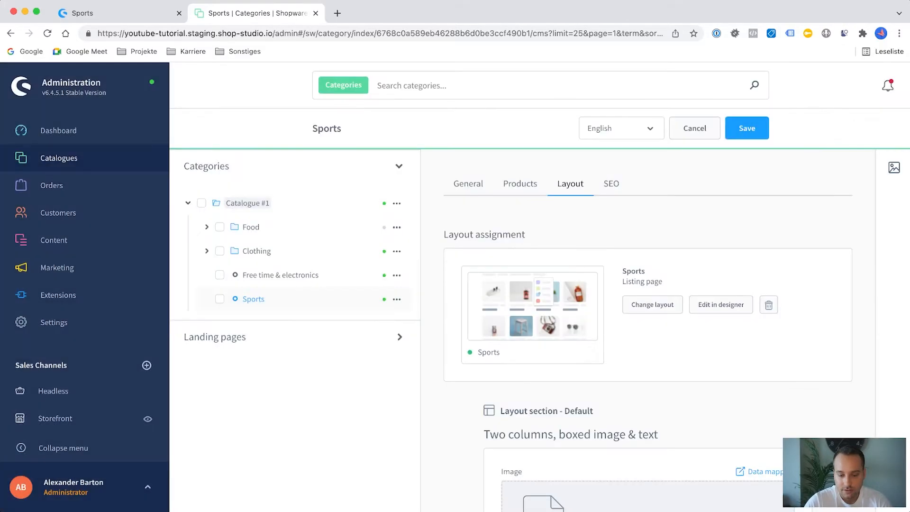
{"action": "scroll", "scroll_direction": "down", "scroll_amount": 3}
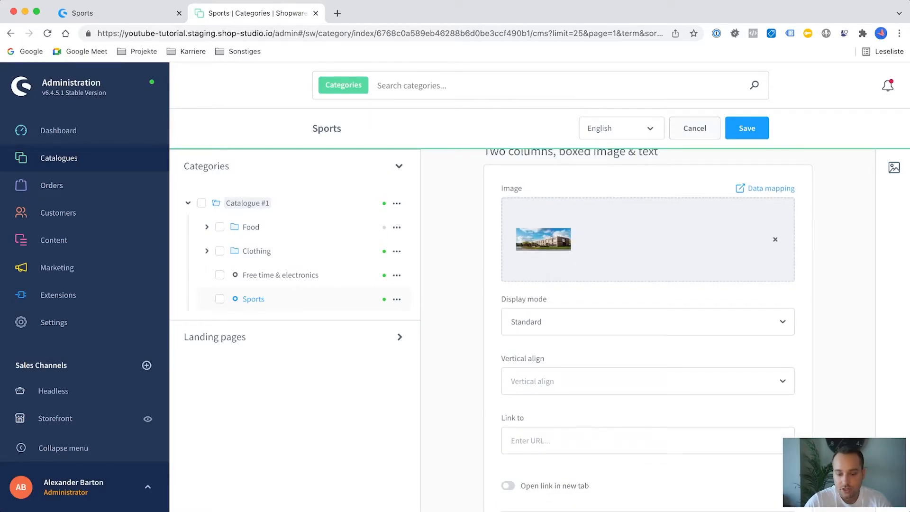
{"action": "scroll", "scroll_direction": "down", "scroll_amount": 3}
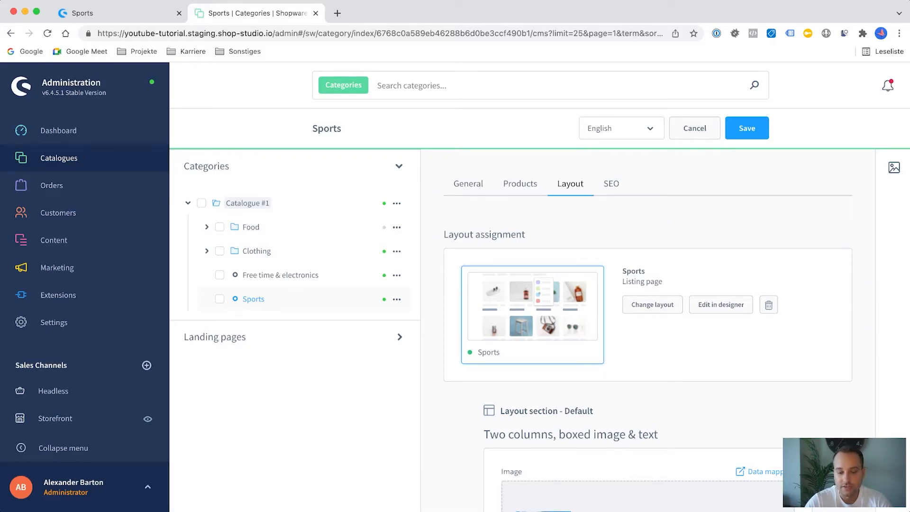
{"action": "left_click", "coordinate": [116, 13]}
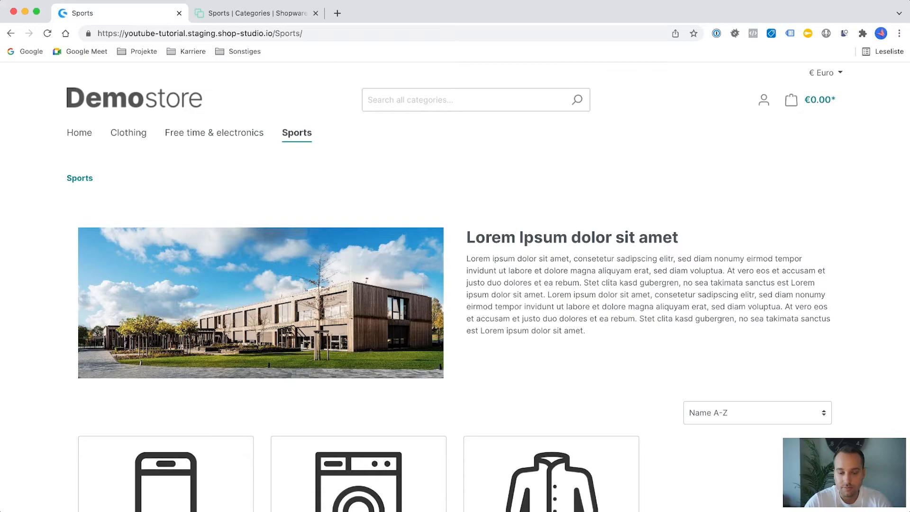
Scroll the storefront Sports page to check the photo and text block, then return to admin.
{"action": "scroll", "scroll_direction": "down", "scroll_amount": 3}
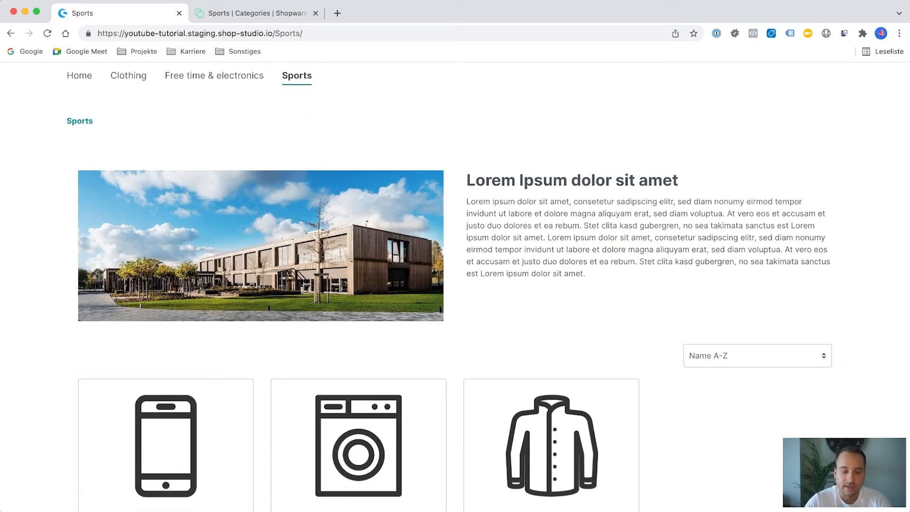
{"action": "scroll", "scroll_direction": "down", "scroll_amount": 3}
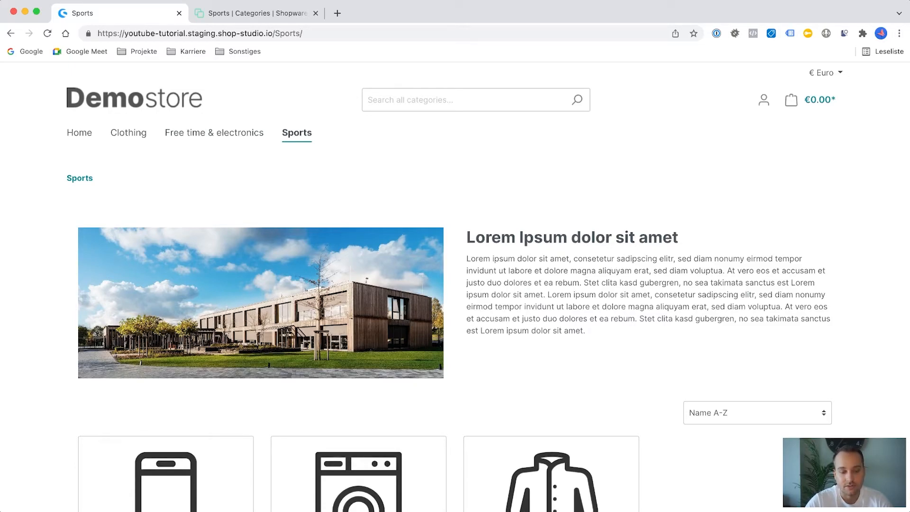
{"action": "left_click", "coordinate": [256, 13]}
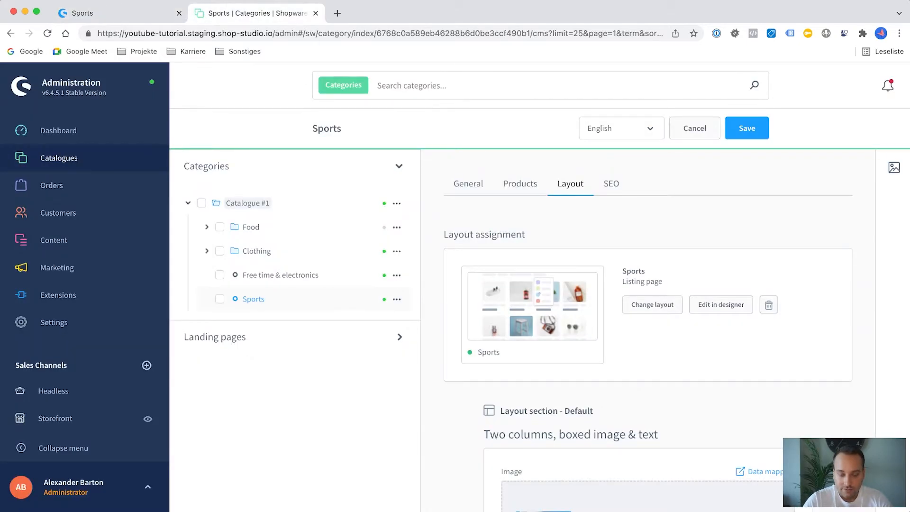
Open the Sports category's SEO settings and check its current /Sports/ address in the shop.
{"action": "left_click", "coordinate": [611, 184]}
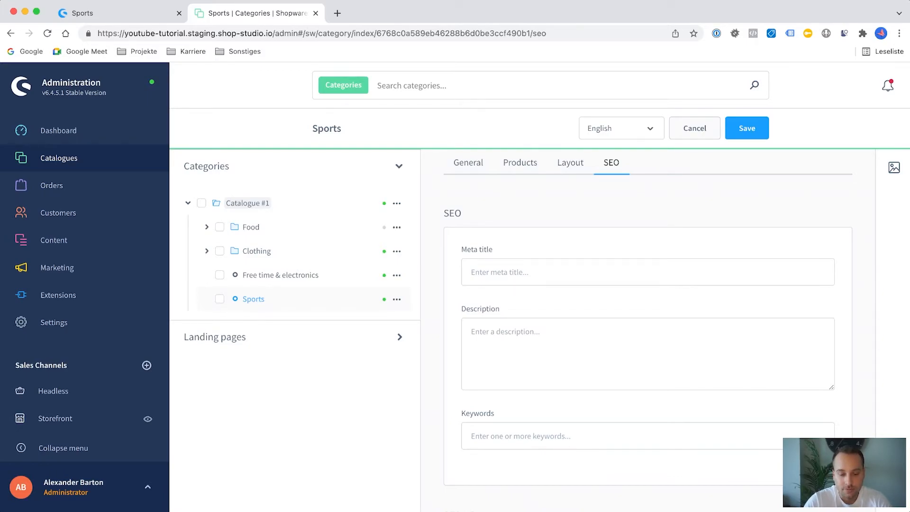
{"action": "scroll", "scroll_direction": "down", "scroll_amount": 3}
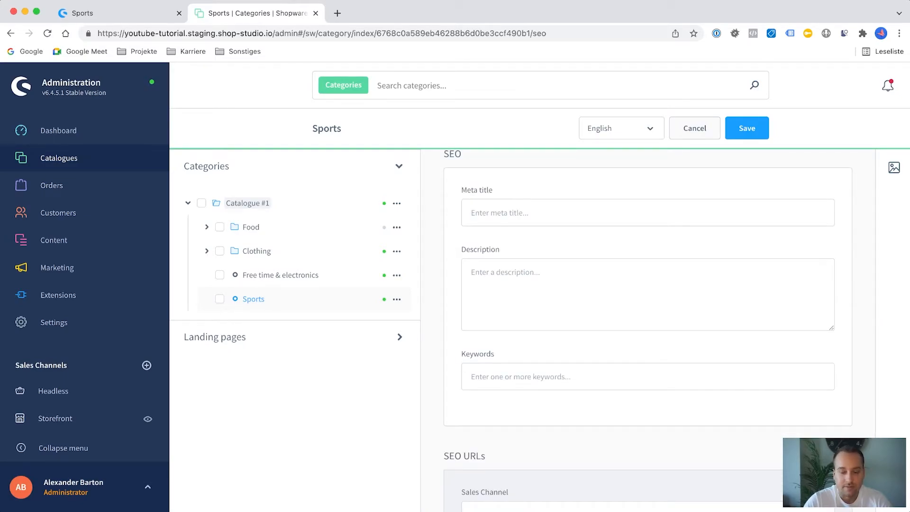
{"action": "scroll", "scroll_direction": "down", "scroll_amount": 3}
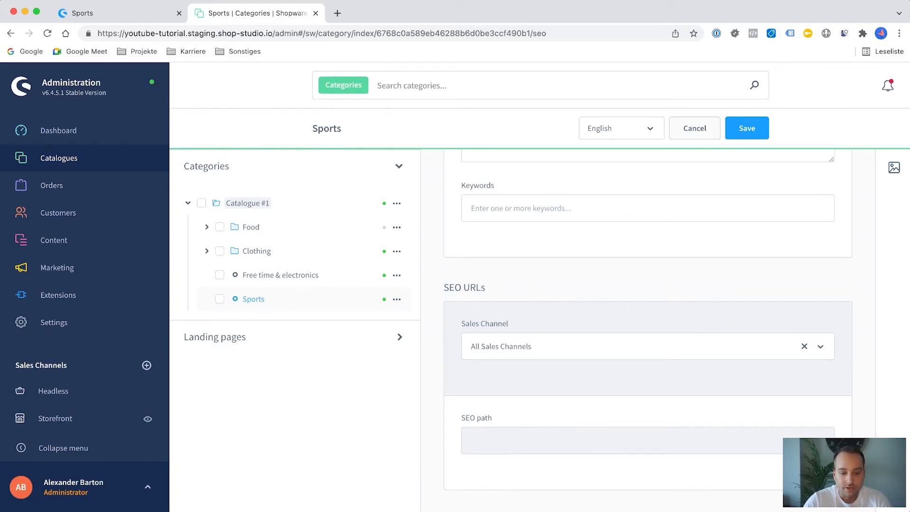
{"action": "left_click", "coordinate": [805, 347]}
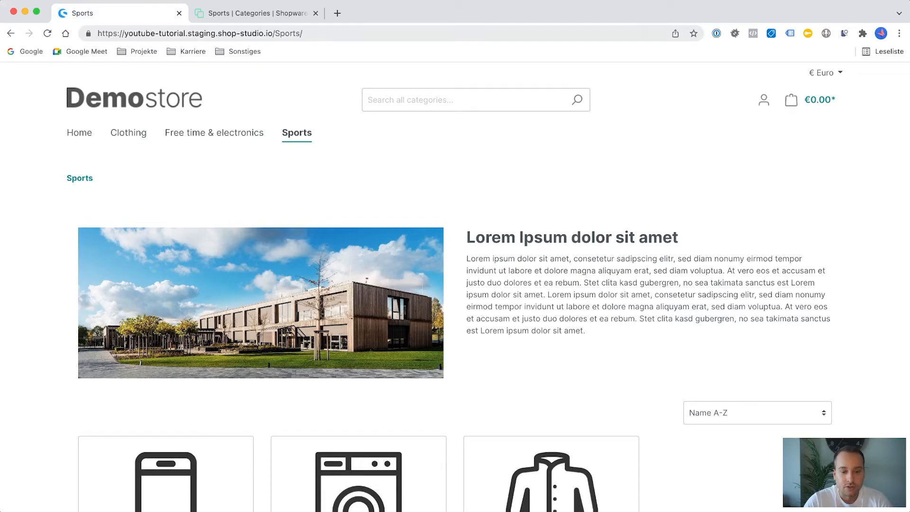
{"action": "left_click", "coordinate": [256, 12]}
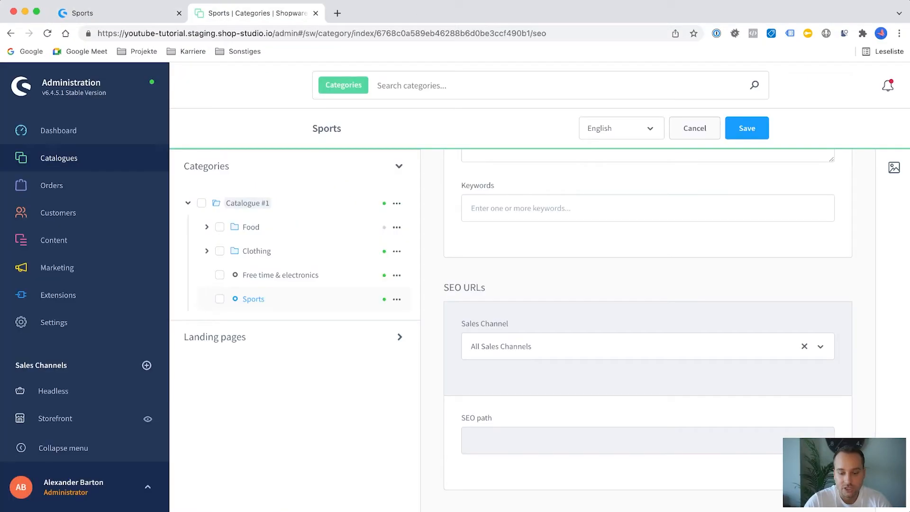
Change the Storefront SEO path for Sports to extreme-sports/ and save.
{"action": "left_click", "coordinate": [639, 346]}
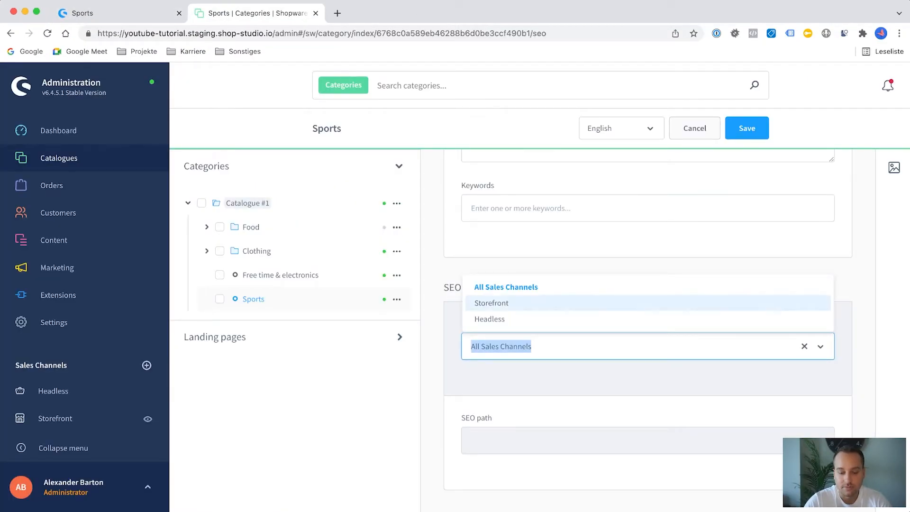
{"action": "left_click", "coordinate": [491, 303]}
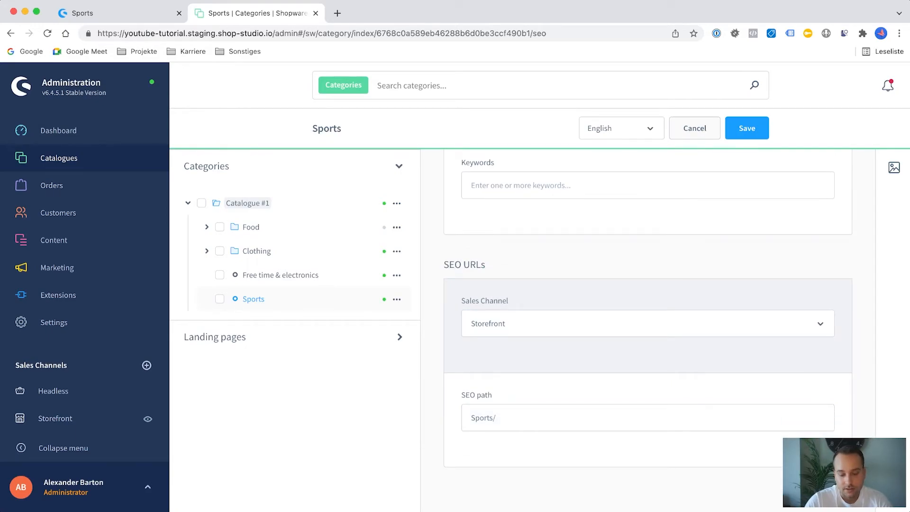
{"action": "left_click", "coordinate": [646, 418]}
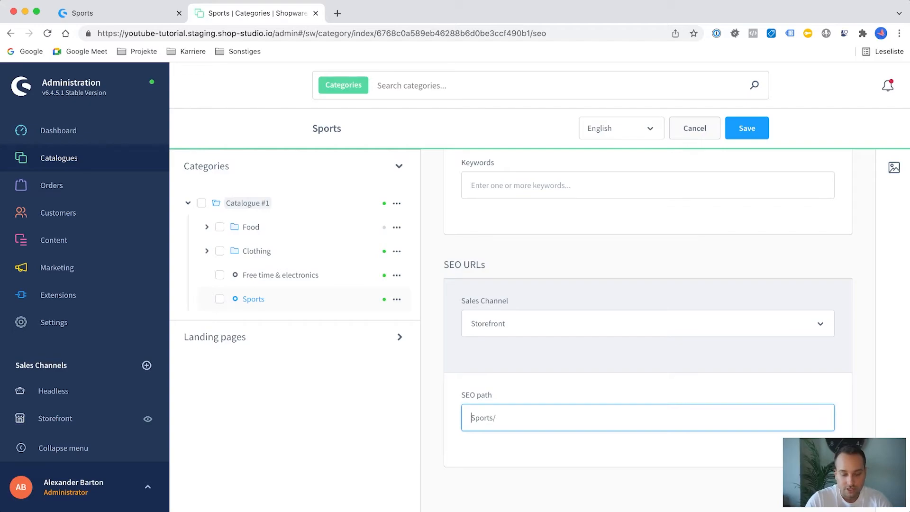
{"action": "type", "text": "-extreme-s"}
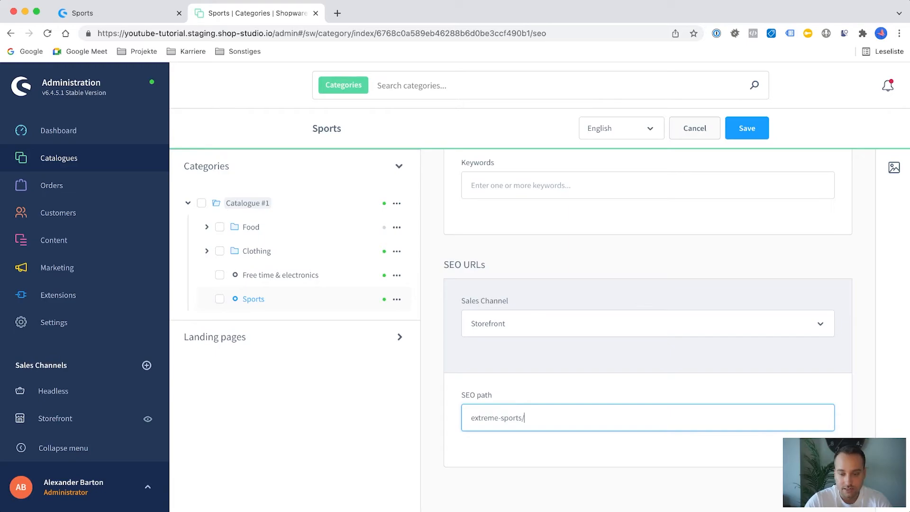
{"action": "left_click", "coordinate": [116, 13]}
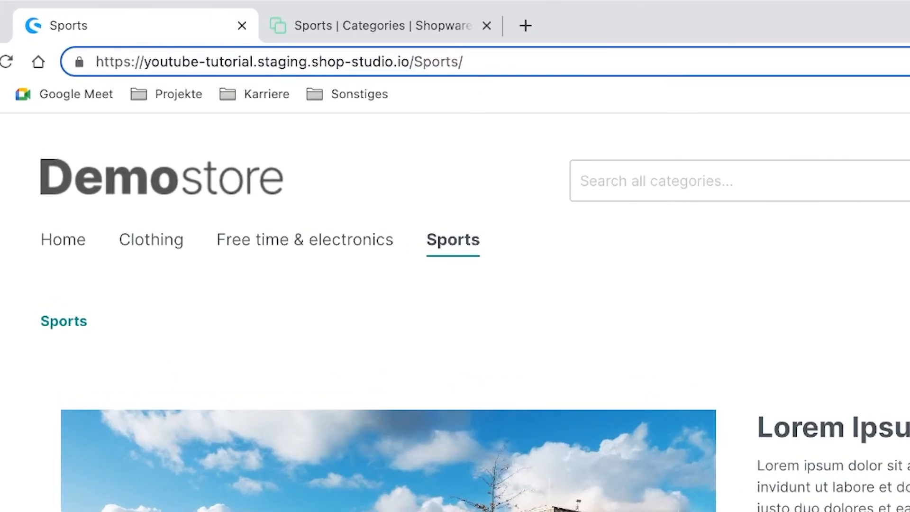
Load the /extreme-sports/ address, browse Clothing and back to Sports, then return to admin.
{"action": "type", "text": "extreme-s"}
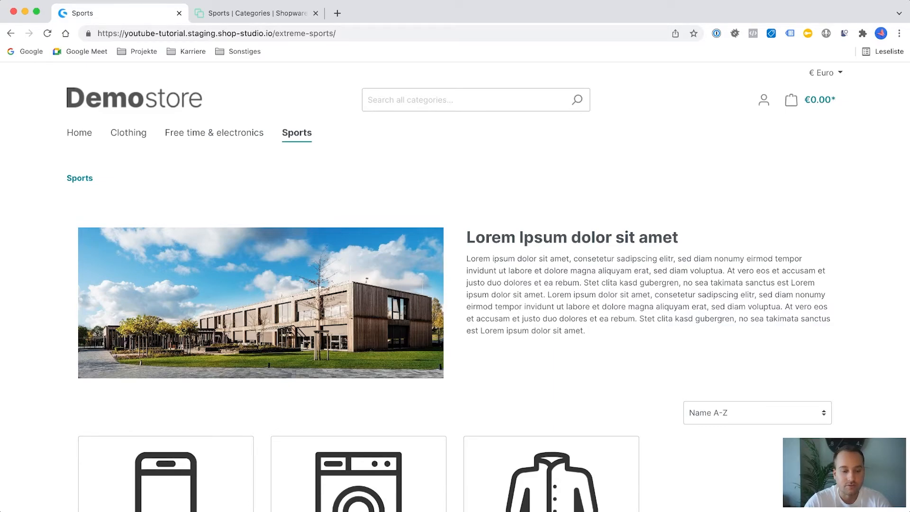
{"action": "left_click", "coordinate": [128, 132]}
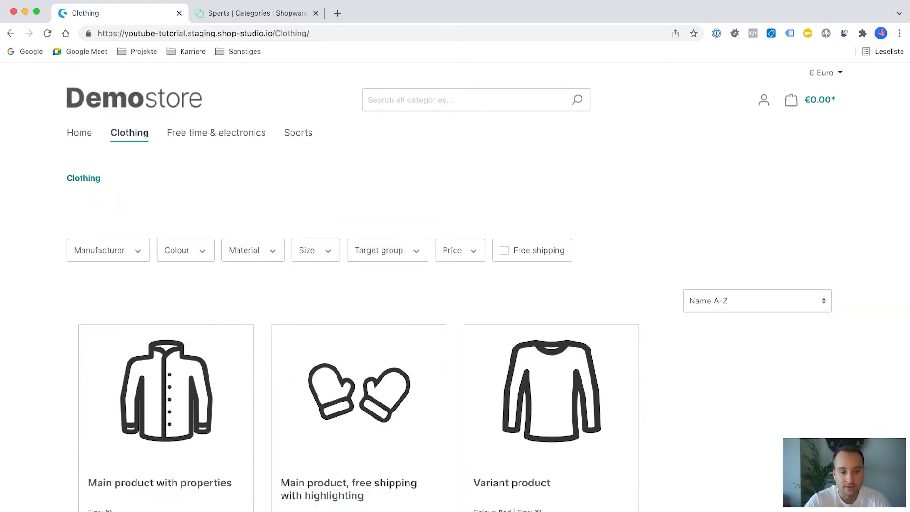
{"action": "left_click", "coordinate": [297, 132]}
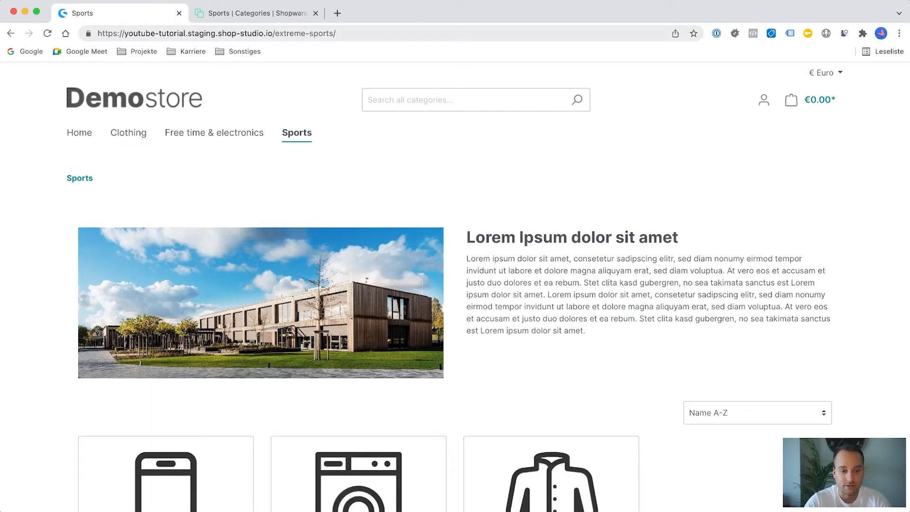
{"action": "double_click", "coordinate": [289, 33]}
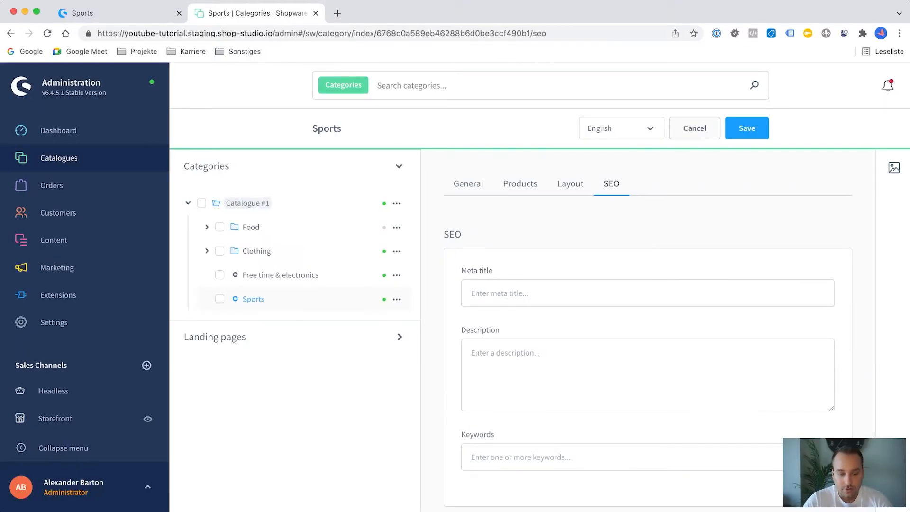
Return to the Categories tree with the empty Landing pages section expanded.
{"action": "left_click", "coordinate": [399, 337]}
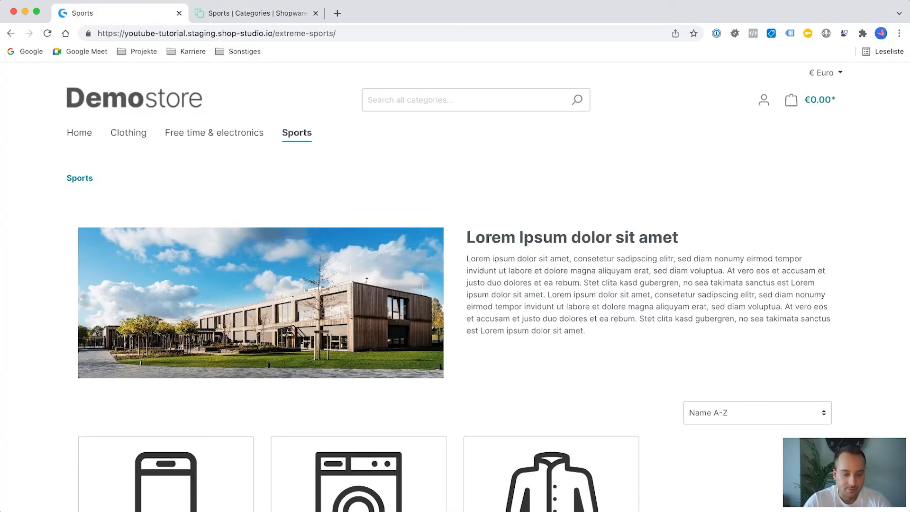
{"action": "left_click", "coordinate": [256, 13]}
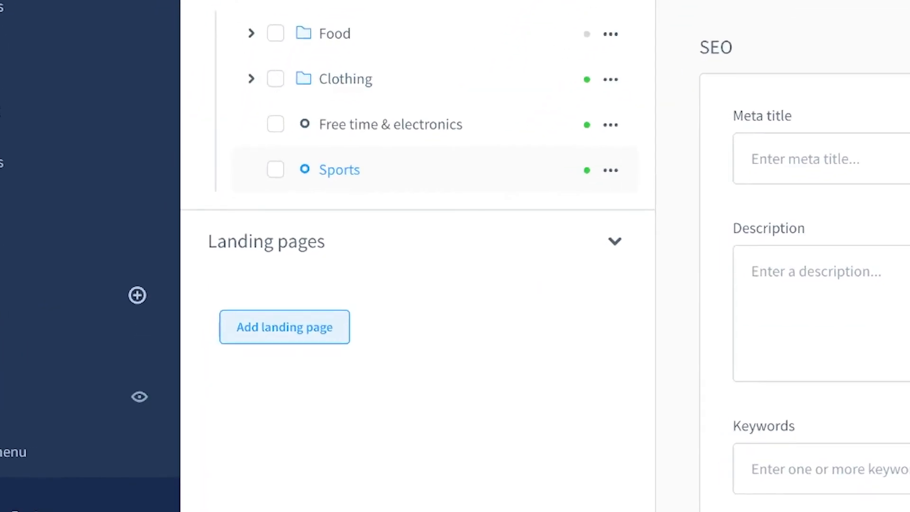
Add an active landing page named 'Google Ads Promo' assigned to the Storefront channel.
{"action": "left_click", "coordinate": [284, 327]}
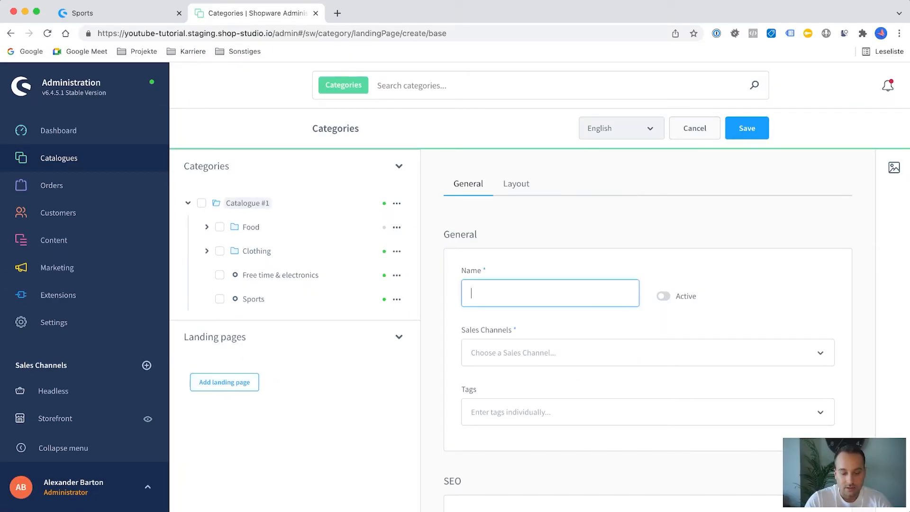
{"action": "type", "text": "Goo"}
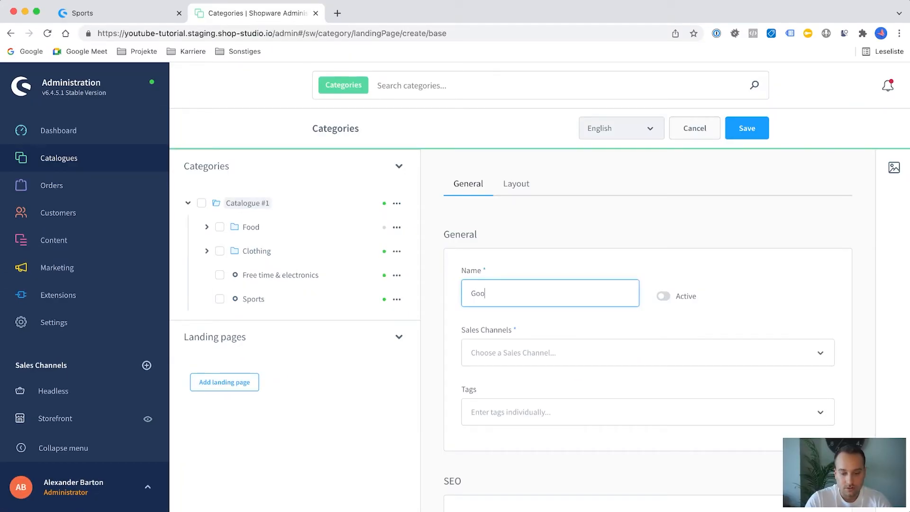
{"action": "type", "text": "gle Ads Promo"}
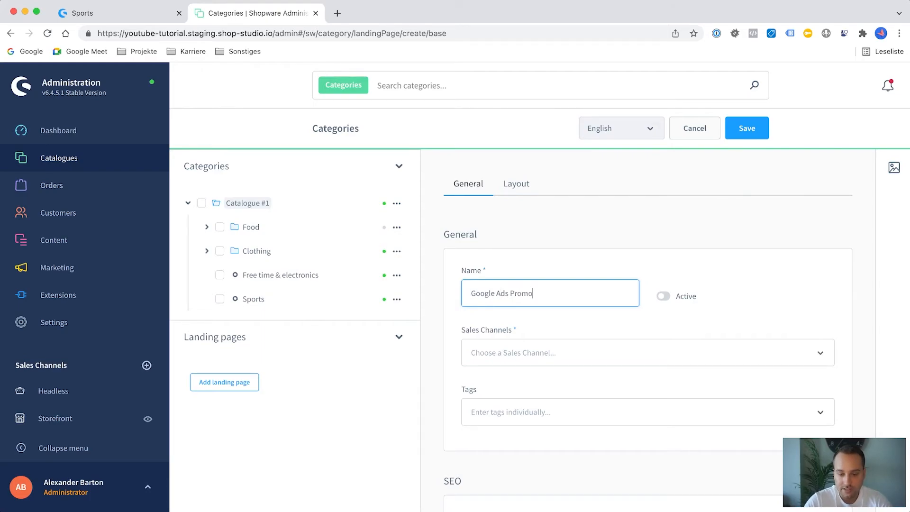
{"action": "left_click", "coordinate": [663, 296]}
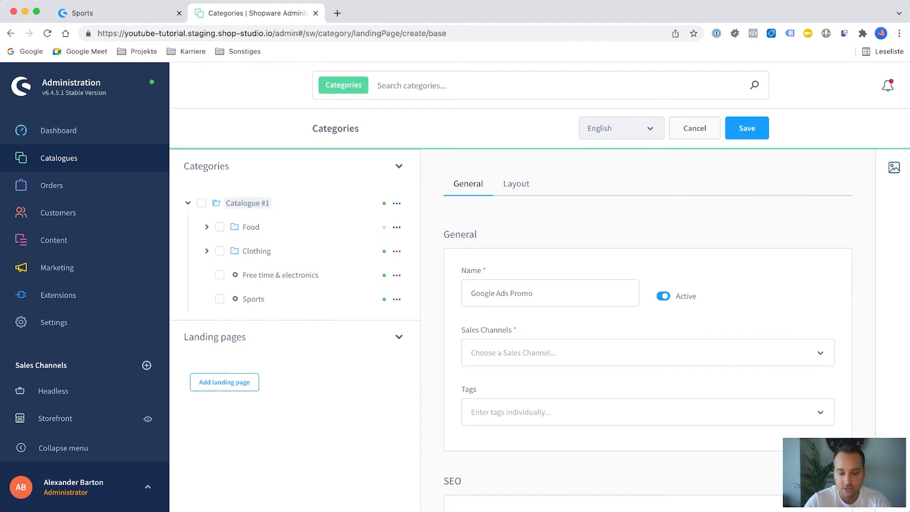
{"action": "left_click", "coordinate": [646, 352]}
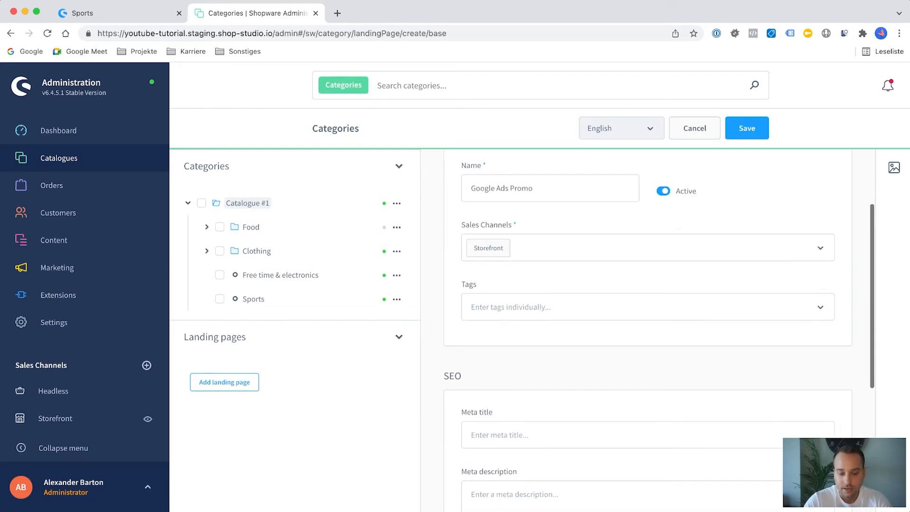
Enter the google-ads-promo SEO URL and confirm the shop address still returns 404.
{"action": "scroll", "scroll_direction": "down", "scroll_amount": 3}
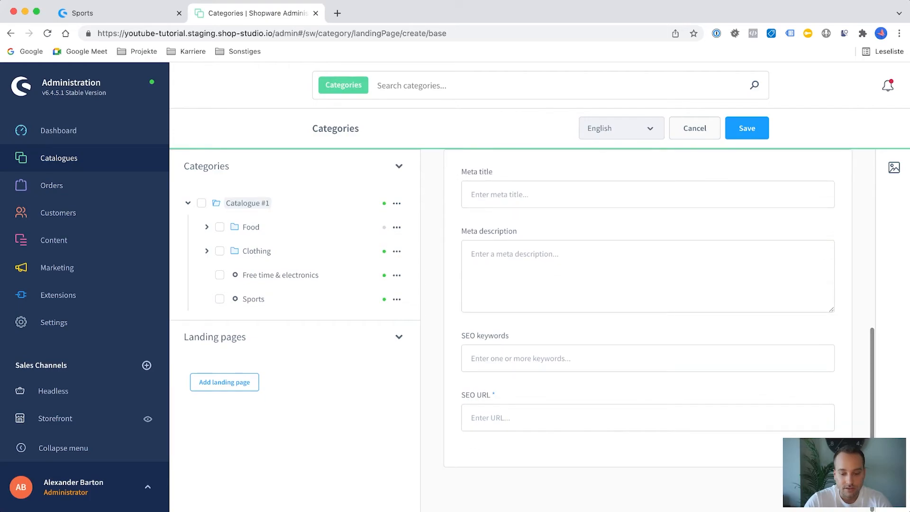
{"action": "left_click", "coordinate": [647, 418]}
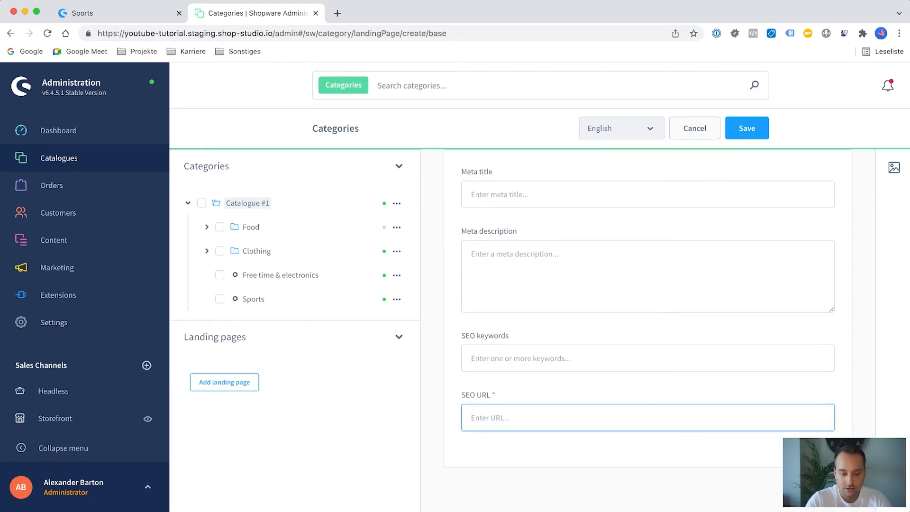
{"action": "type", "text": "google-ads-promo"}
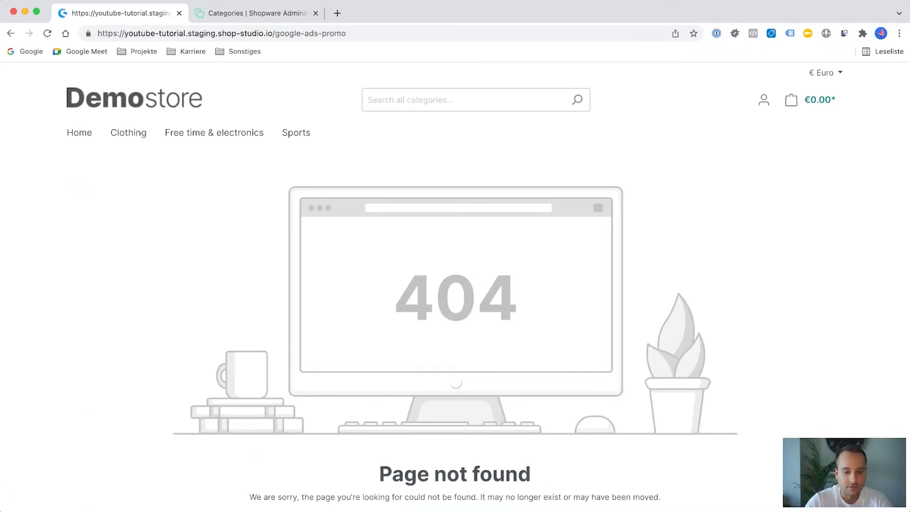
{"action": "left_click", "coordinate": [232, 33]}
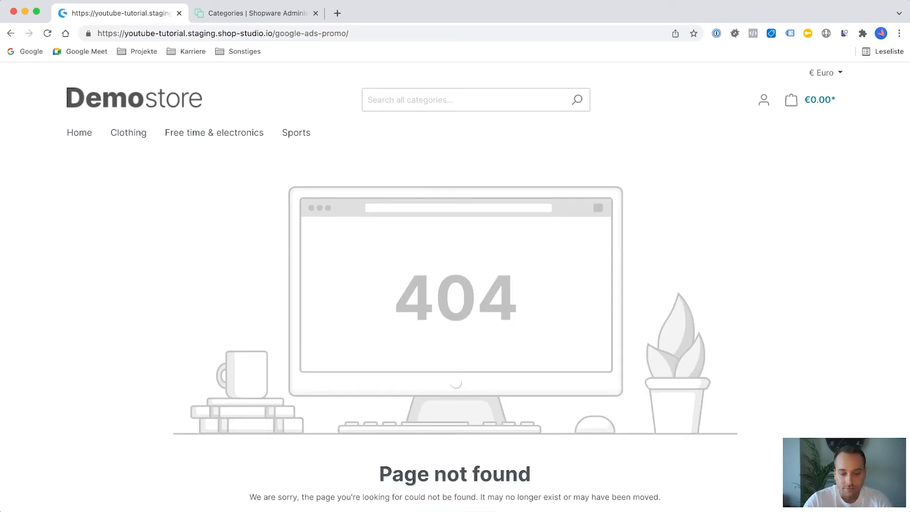
{"action": "left_click", "coordinate": [256, 13]}
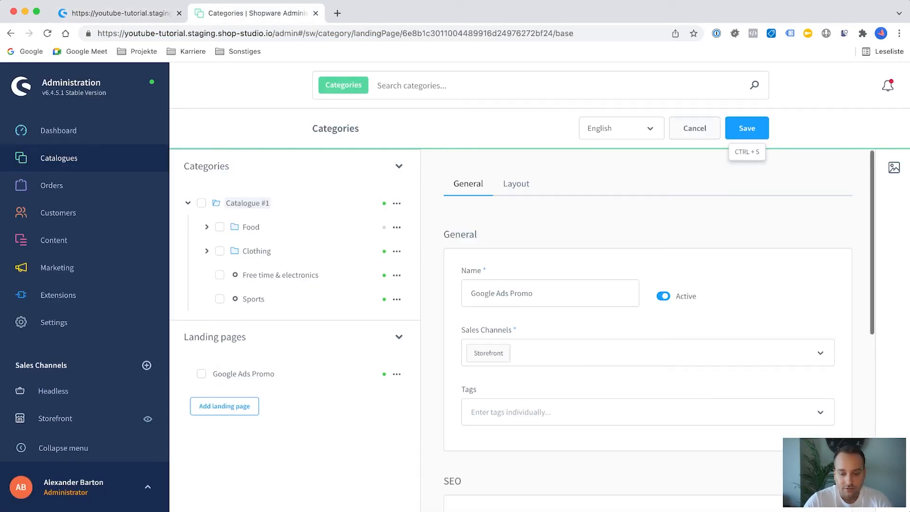
Create a full-width landing page layout named 'Google Ads Promo'.
{"action": "left_click", "coordinate": [516, 184]}
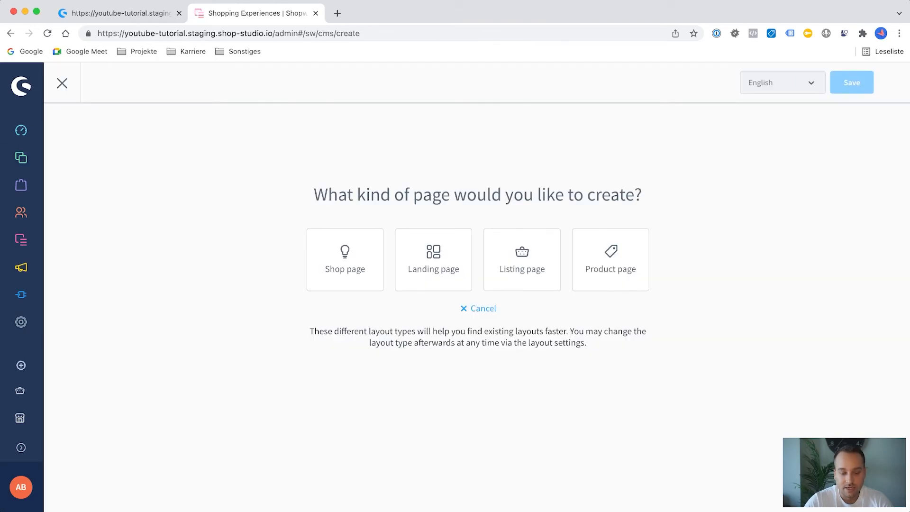
{"action": "left_click", "coordinate": [433, 260]}
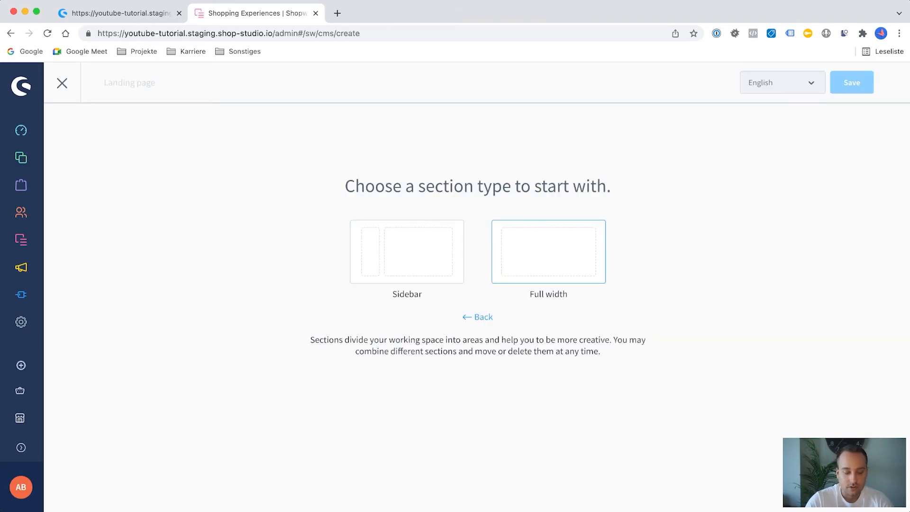
{"action": "left_click", "coordinate": [547, 251]}
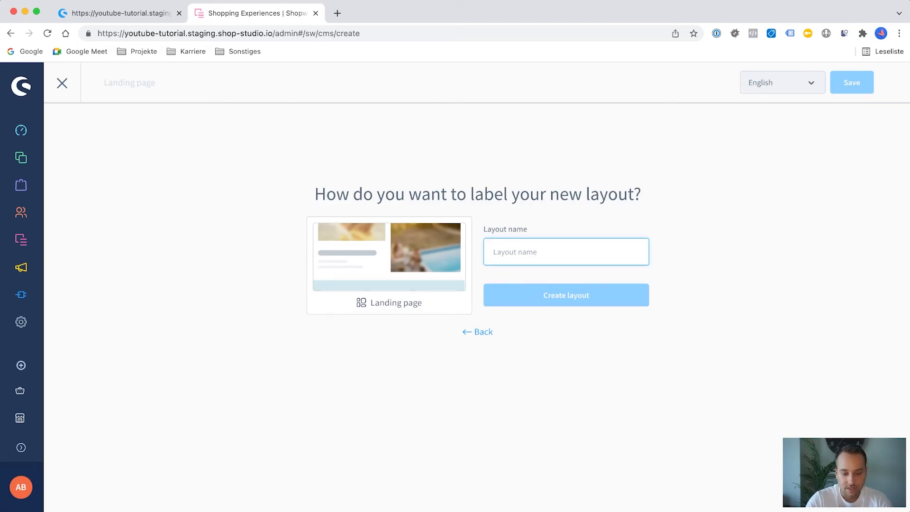
{"action": "type", "text": "Google Ads Promo"}
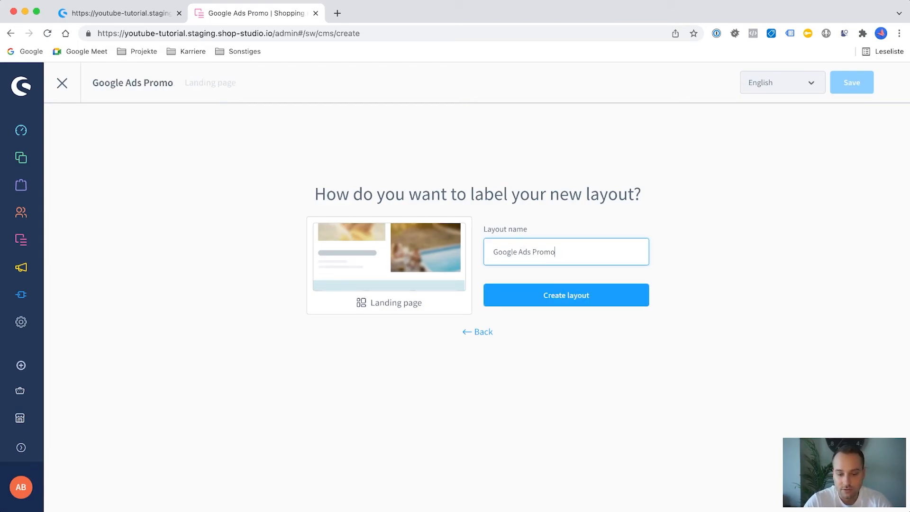
{"action": "left_click", "coordinate": [566, 295]}
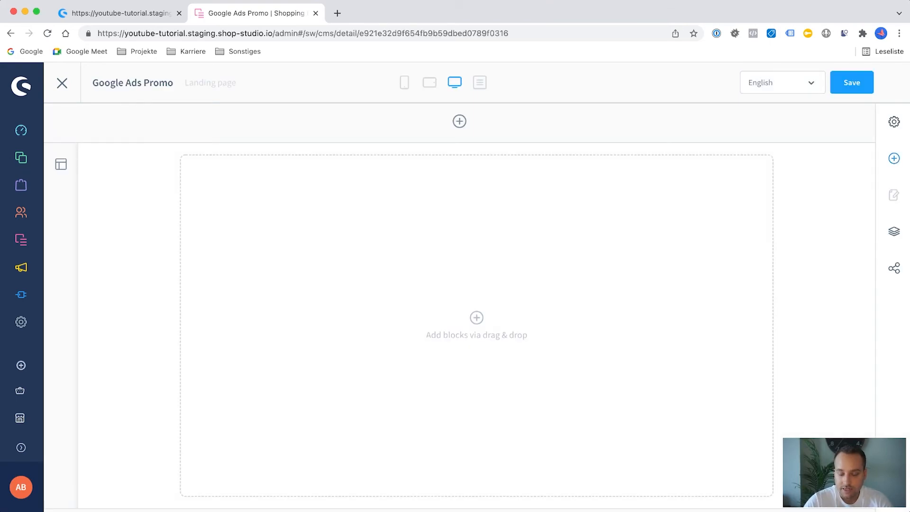
Add an image block to the layout showing the building photo hq_1280x1280.jpg.
{"action": "left_click", "coordinate": [894, 158]}
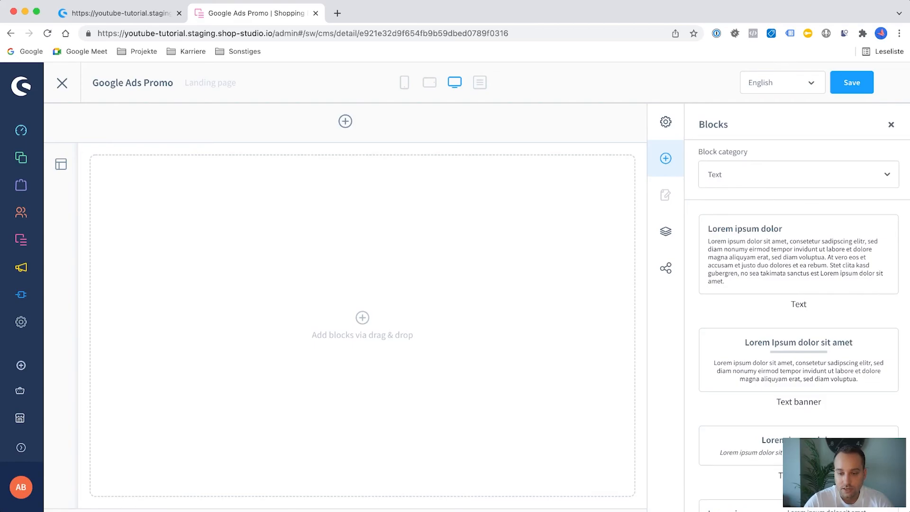
{"action": "left_click", "coordinate": [799, 174]}
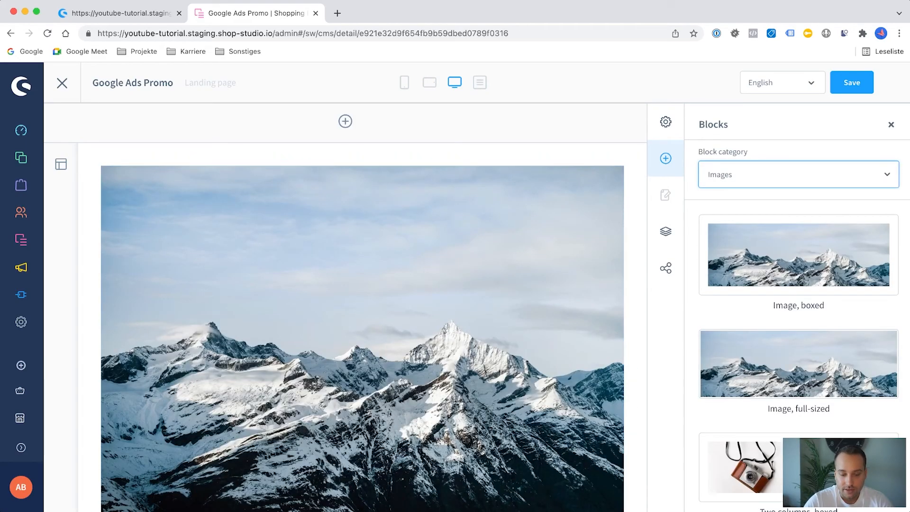
{"action": "scroll", "scroll_direction": "down", "scroll_amount": 3}
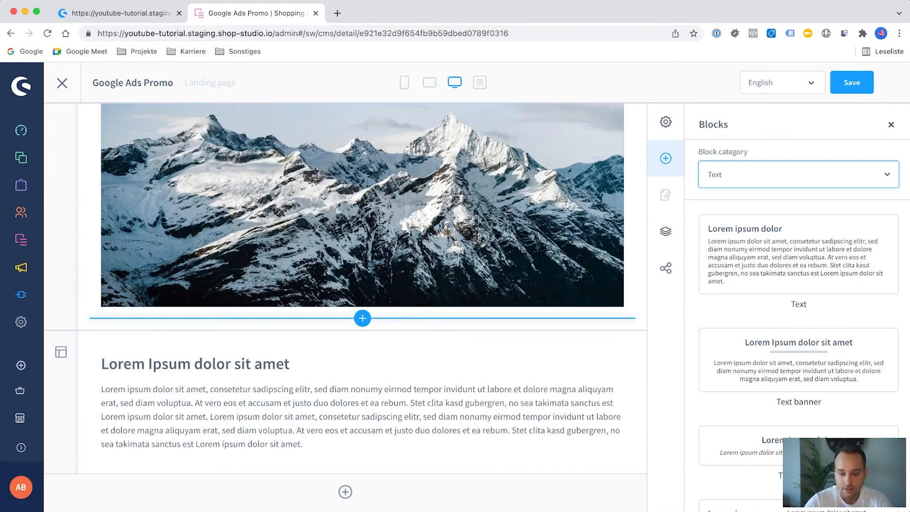
{"action": "left_click", "coordinate": [666, 195]}
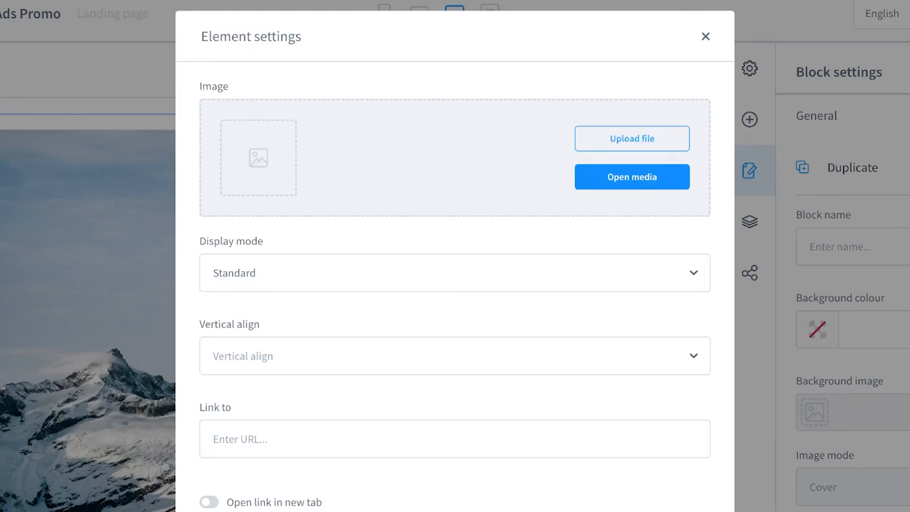
{"action": "left_click", "coordinate": [632, 177]}
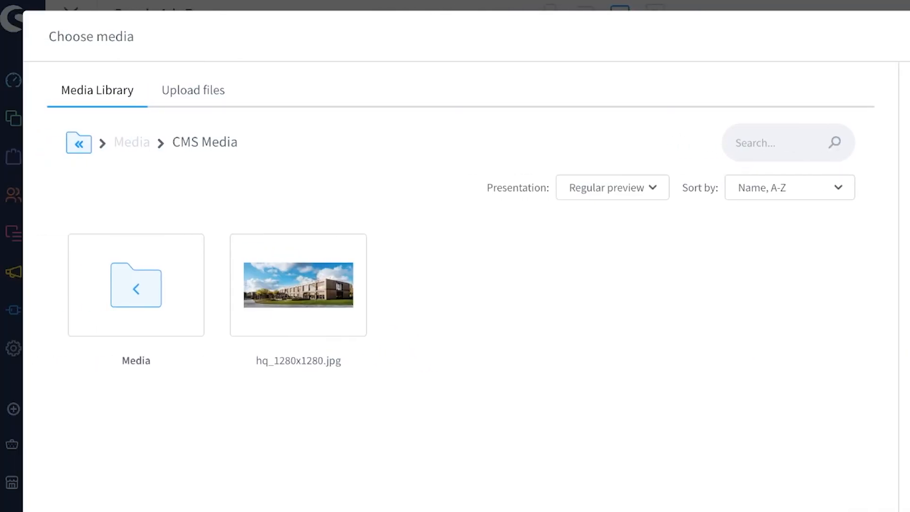
{"action": "left_click", "coordinate": [298, 285]}
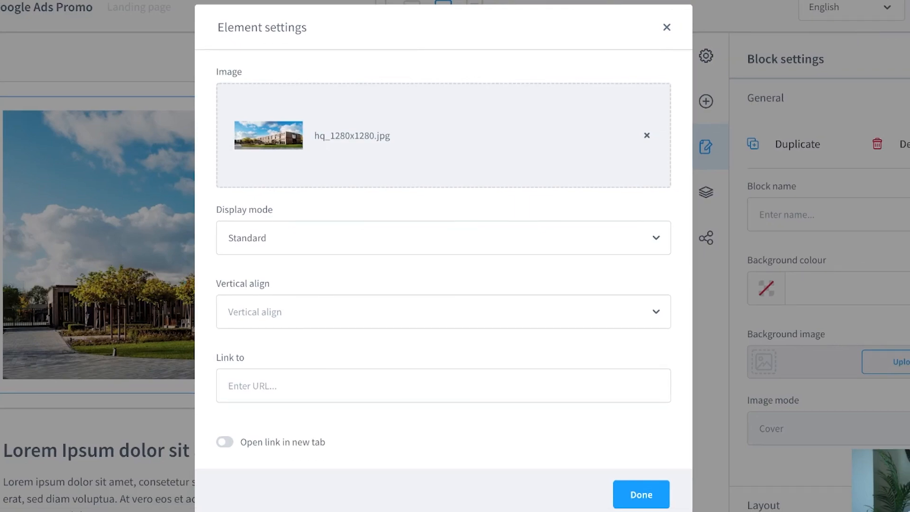
{"action": "left_click", "coordinate": [642, 494]}
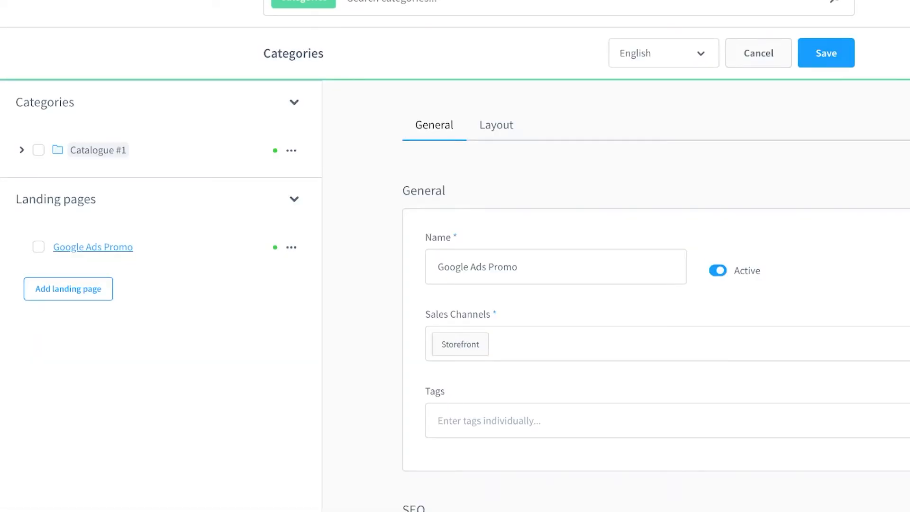
Assign the 'Google Ads Promo' layout on the landing page's Layout tab.
{"action": "left_click", "coordinate": [497, 125]}
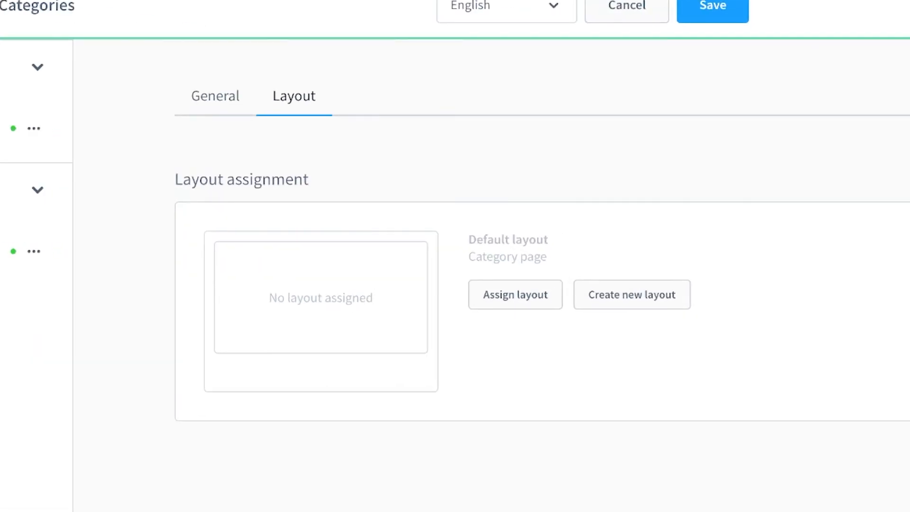
{"action": "left_click", "coordinate": [515, 295]}
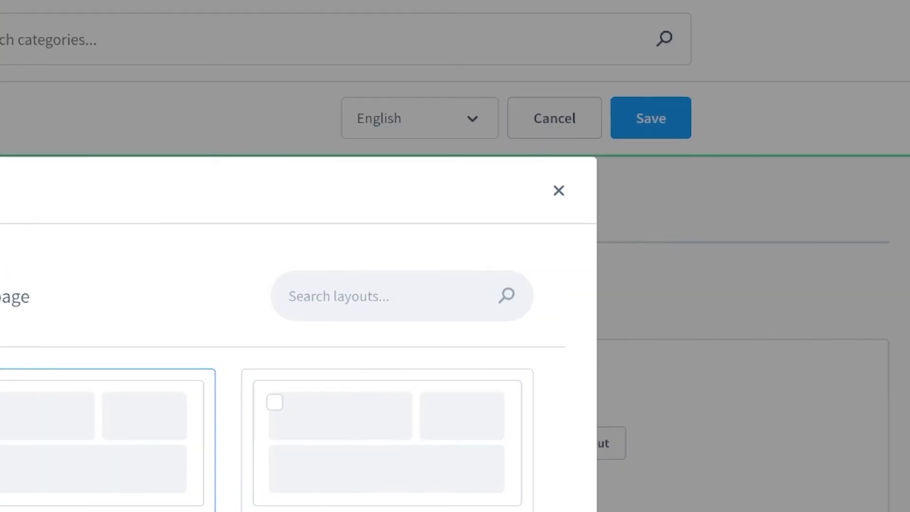
{"action": "left_click", "coordinate": [558, 190]}
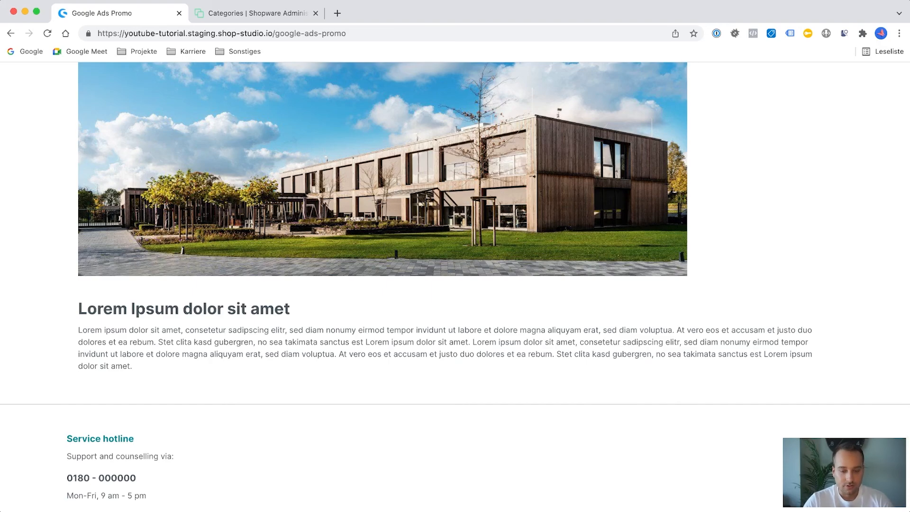
{"action": "scroll", "scroll_direction": "up", "scroll_amount": 3}
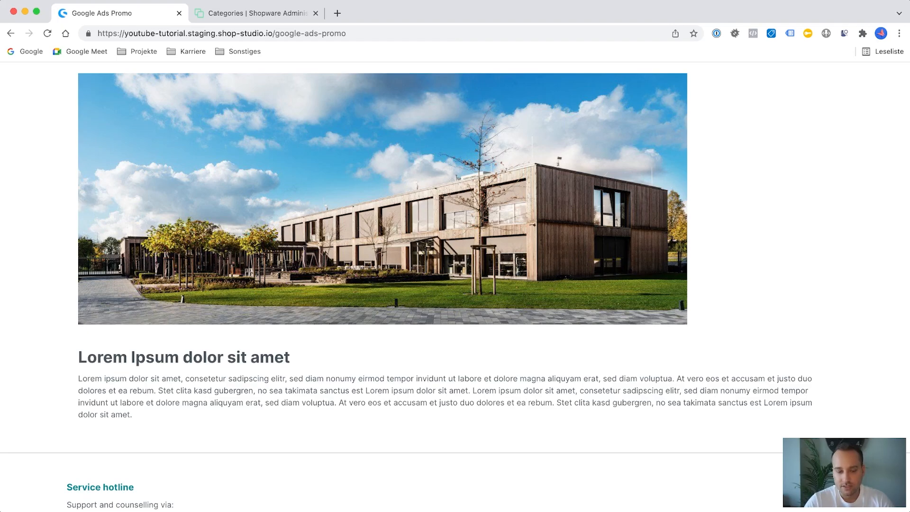
{"action": "scroll", "scroll_direction": "down", "scroll_amount": 3}
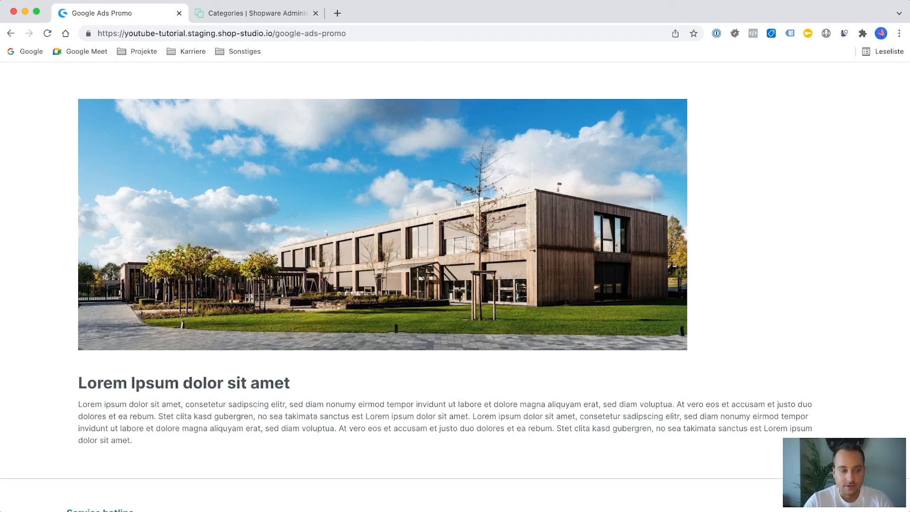